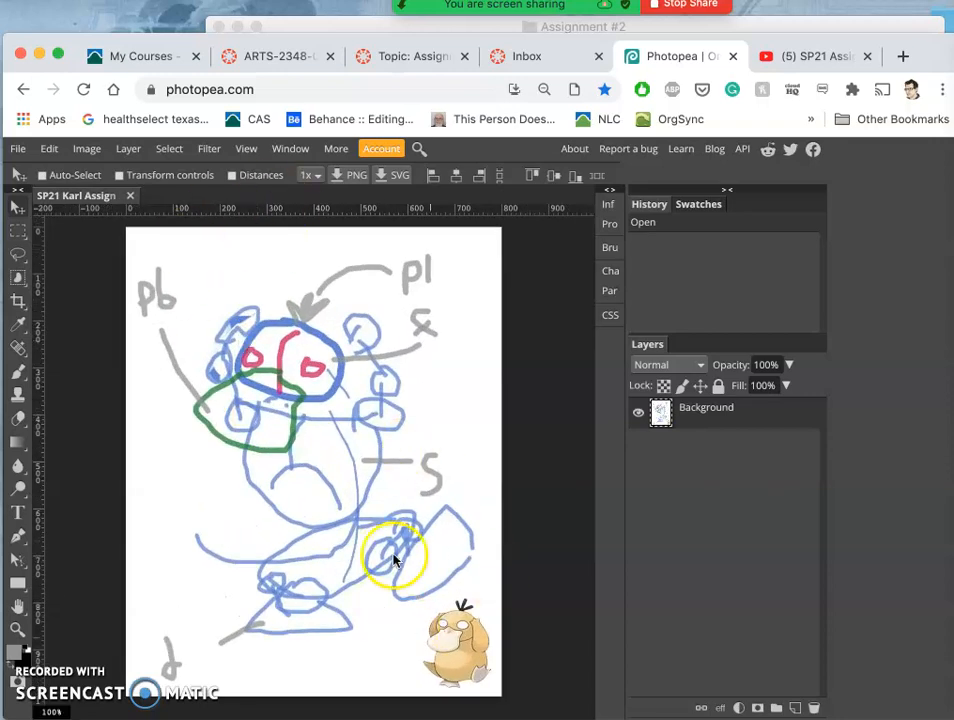
Step: Brush gray arrow strokes left of the lower body and near the sketch's middle
drag(392, 556, 304, 464)
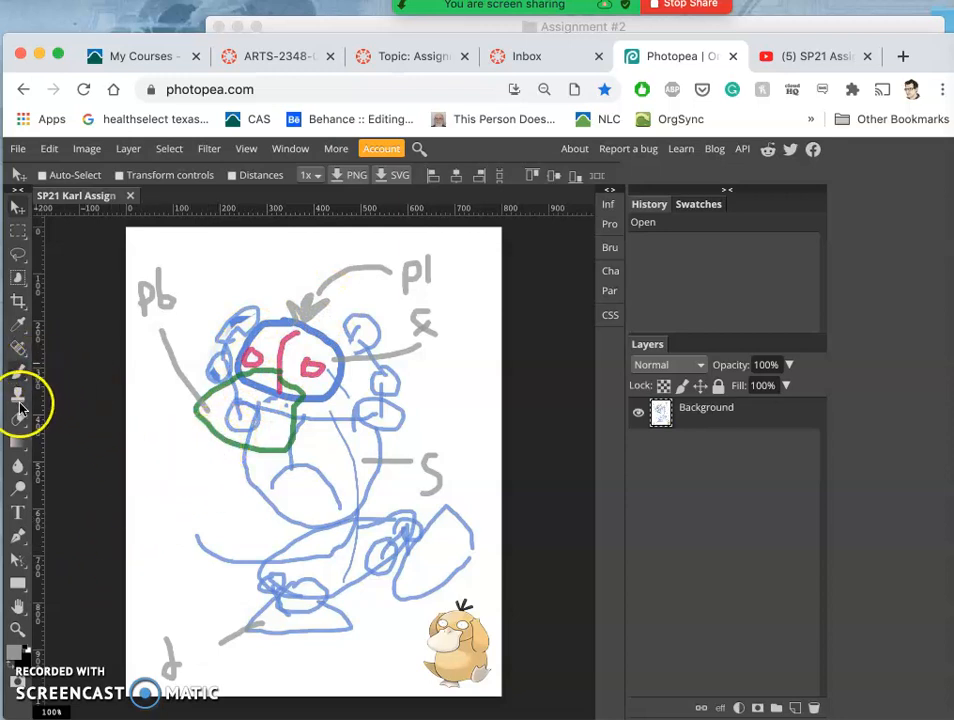
click(18, 370)
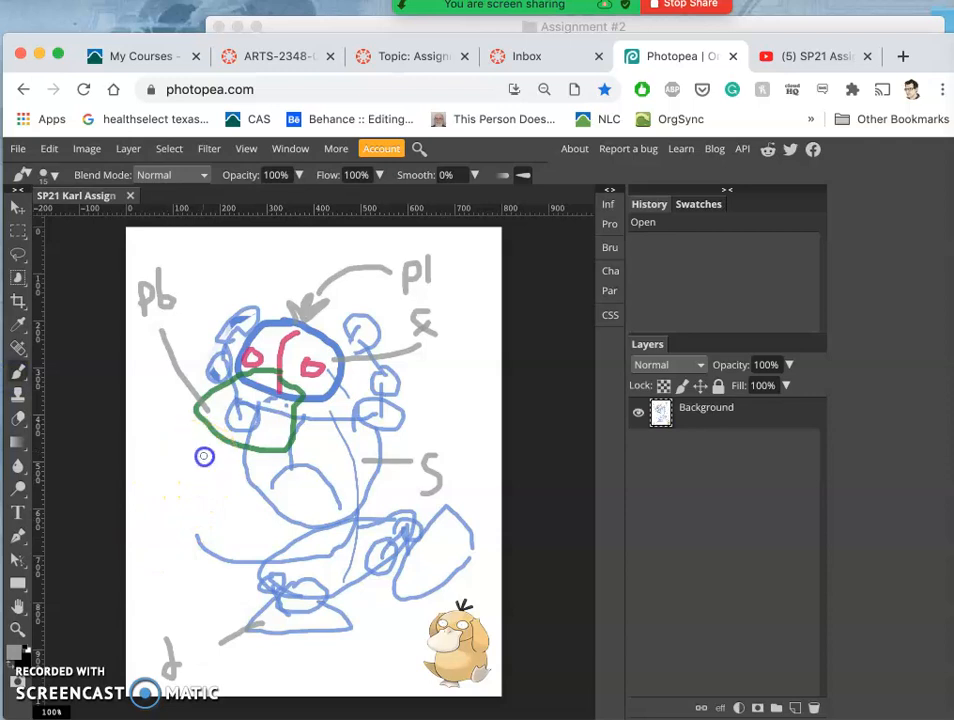
drag(204, 456, 164, 504)
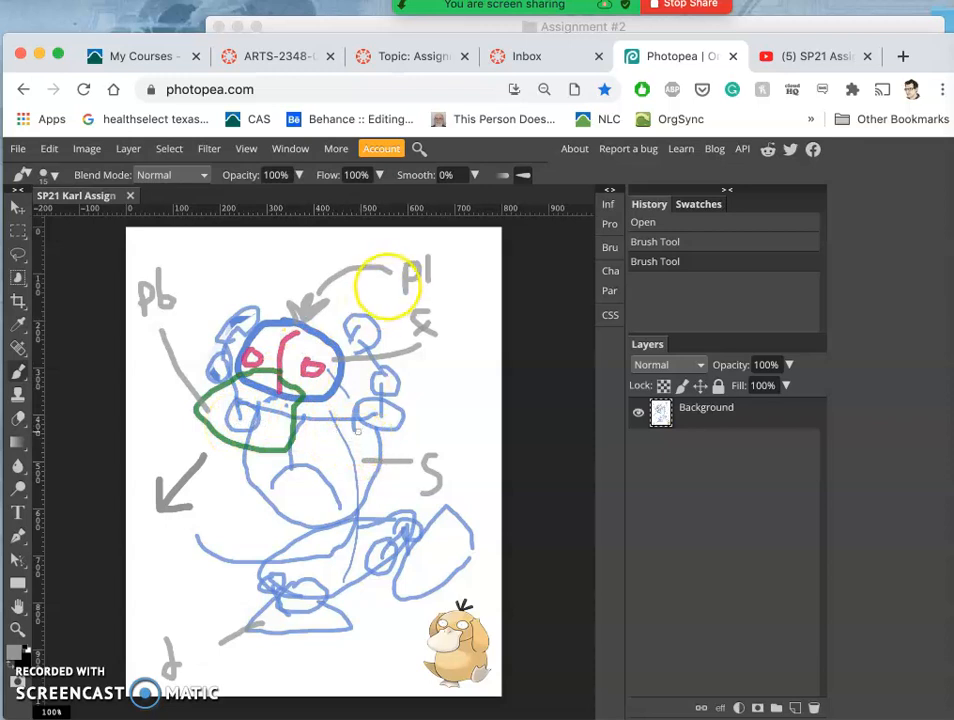
drag(388, 288, 360, 430)
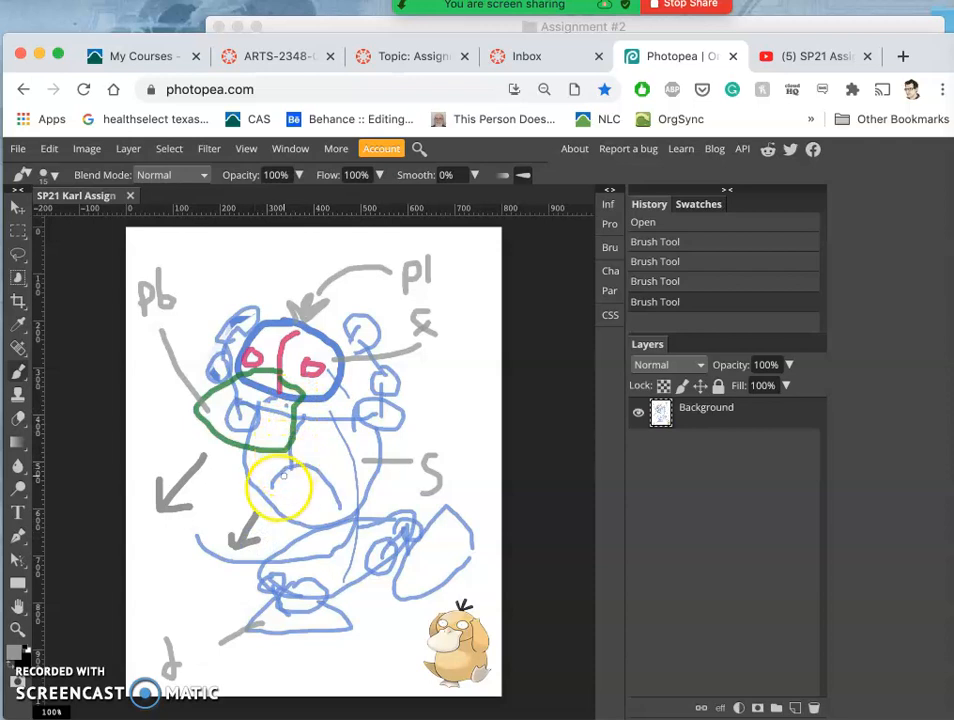
drag(280, 490, 324, 490)
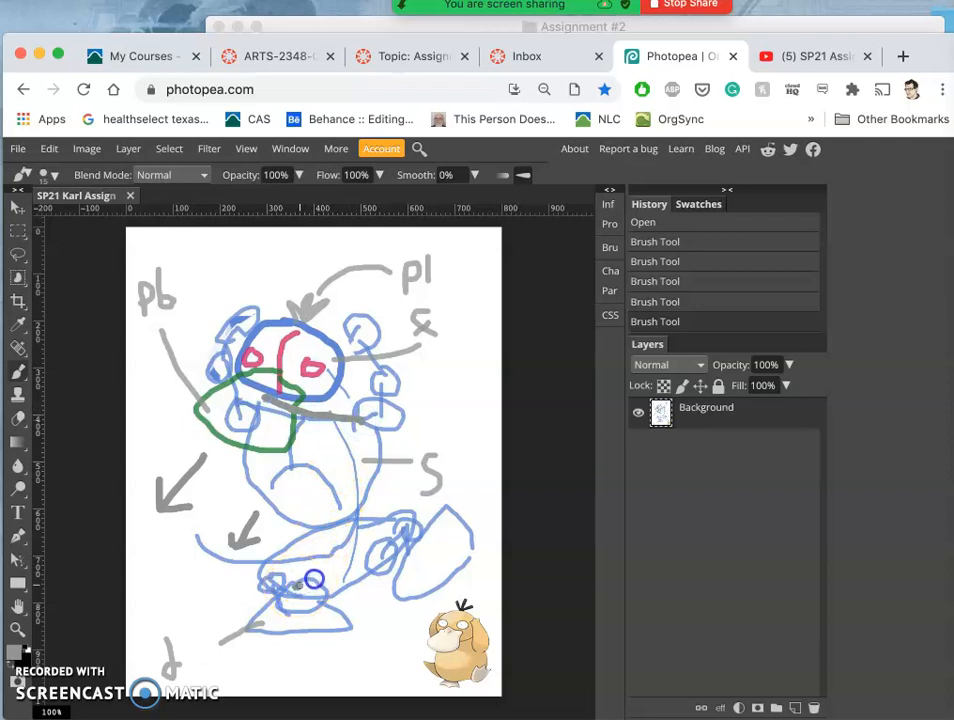
Step: Brush a gray stroke near the feet and an arrow above the duck
drag(310, 584, 384, 536)
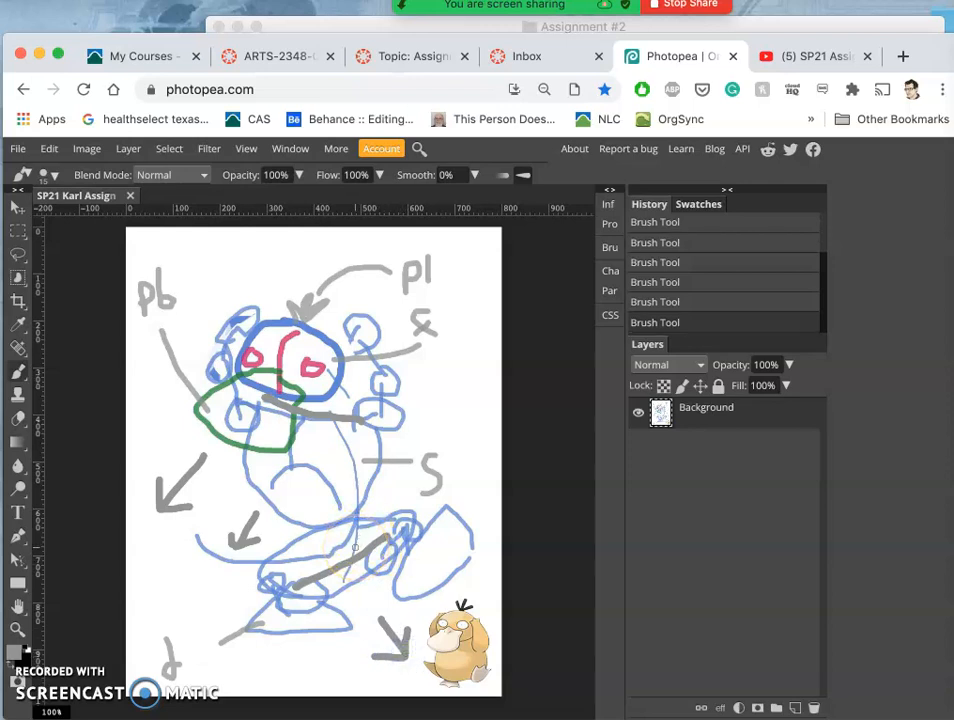
click(316, 400)
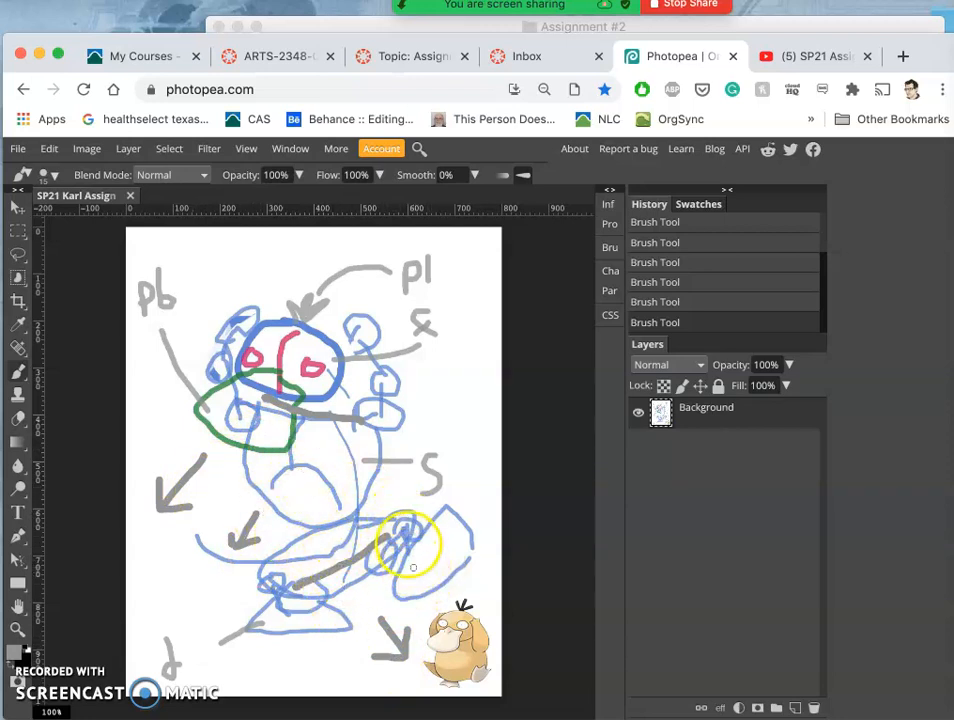
drag(408, 544, 276, 568)
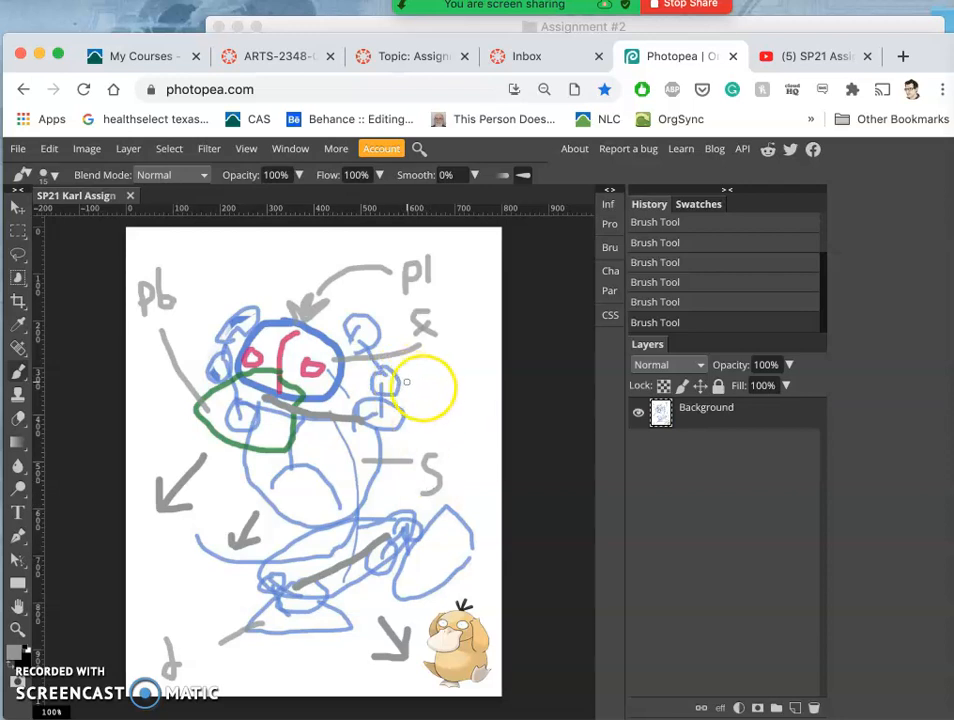
mouse_move(450, 396)
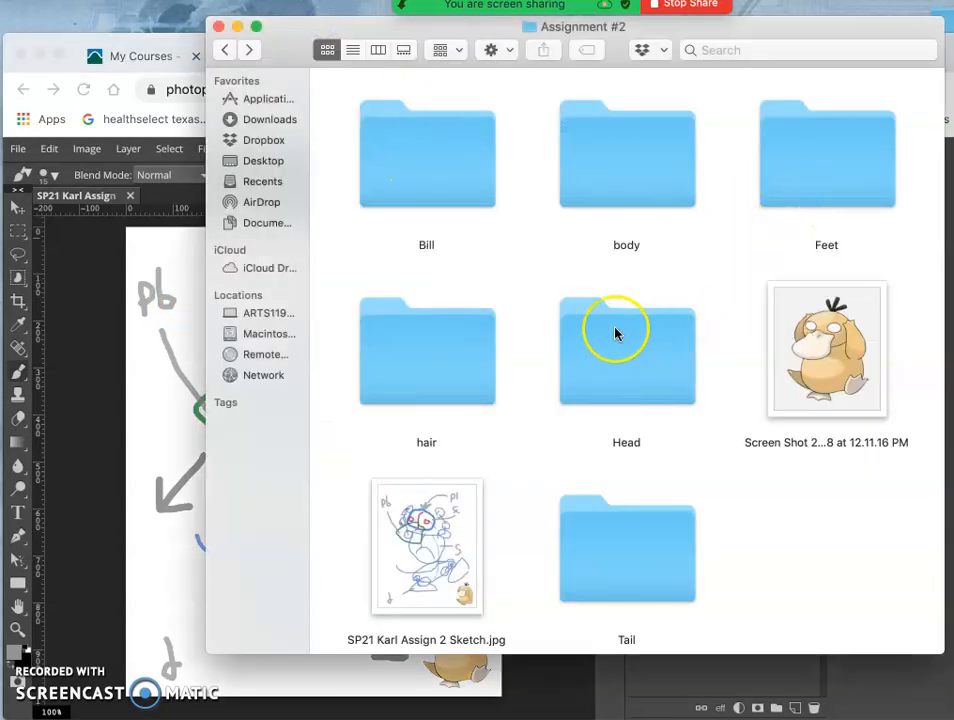
Step: Open the Head folder listing the duck, frog and seal reference photos
double_click(626, 350)
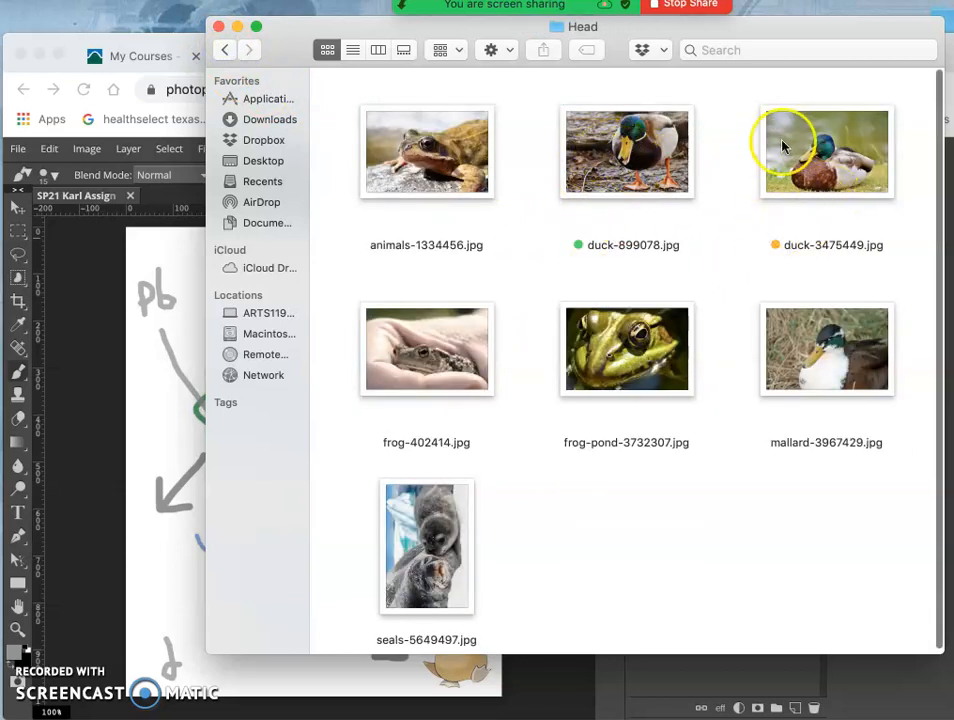
mouse_move(824, 184)
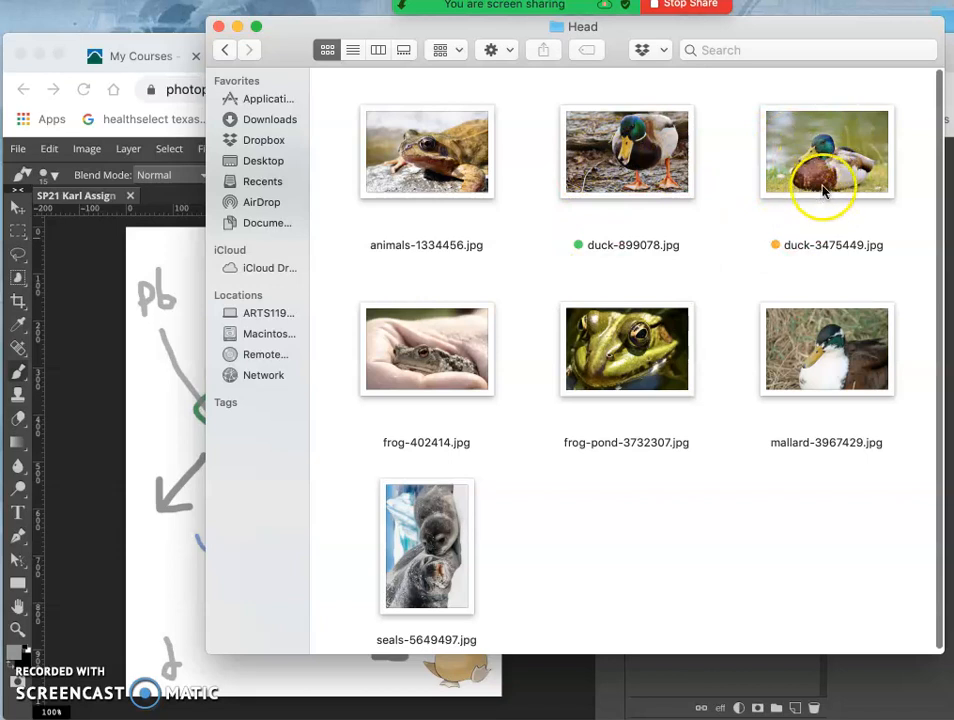
right_click(426, 548)
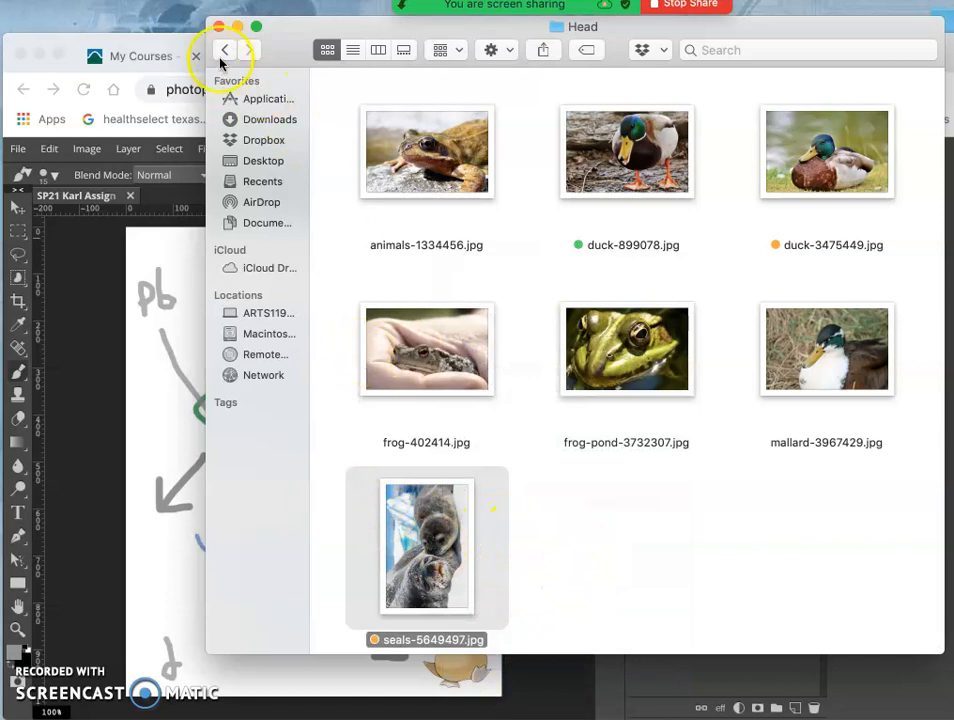
Step: Return to the Photopea sketch and bring up the Image menu
click(224, 50)
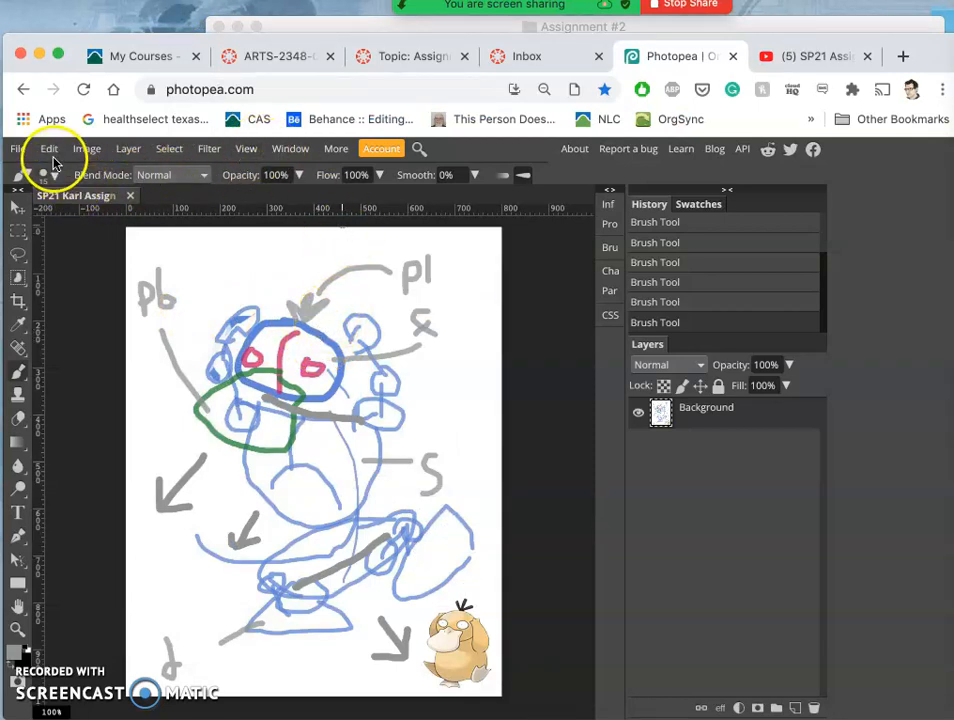
click(86, 148)
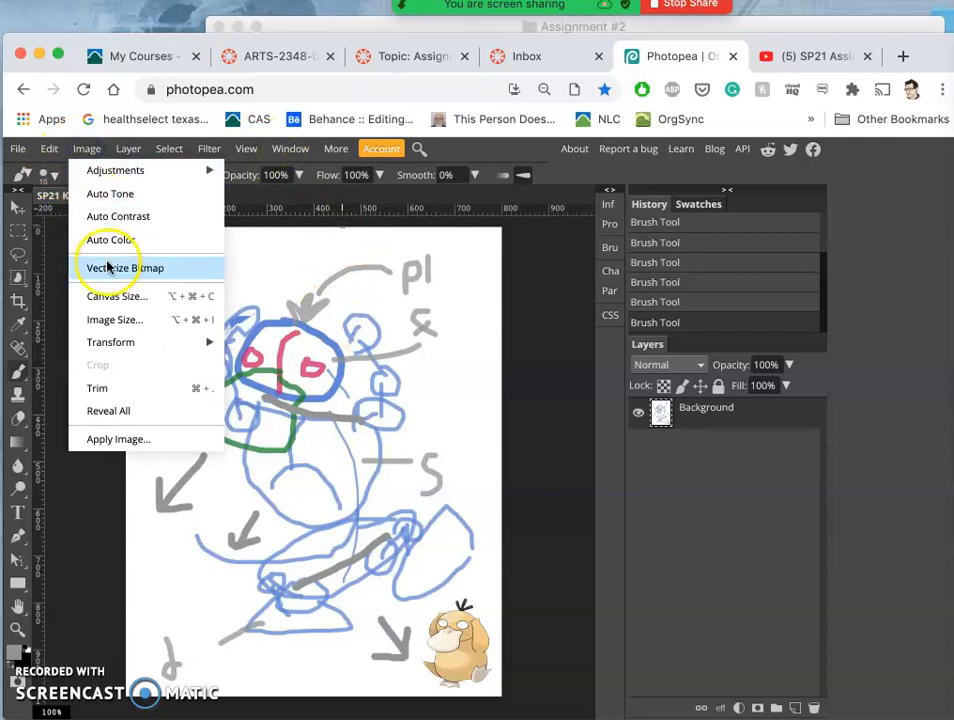
mouse_move(114, 320)
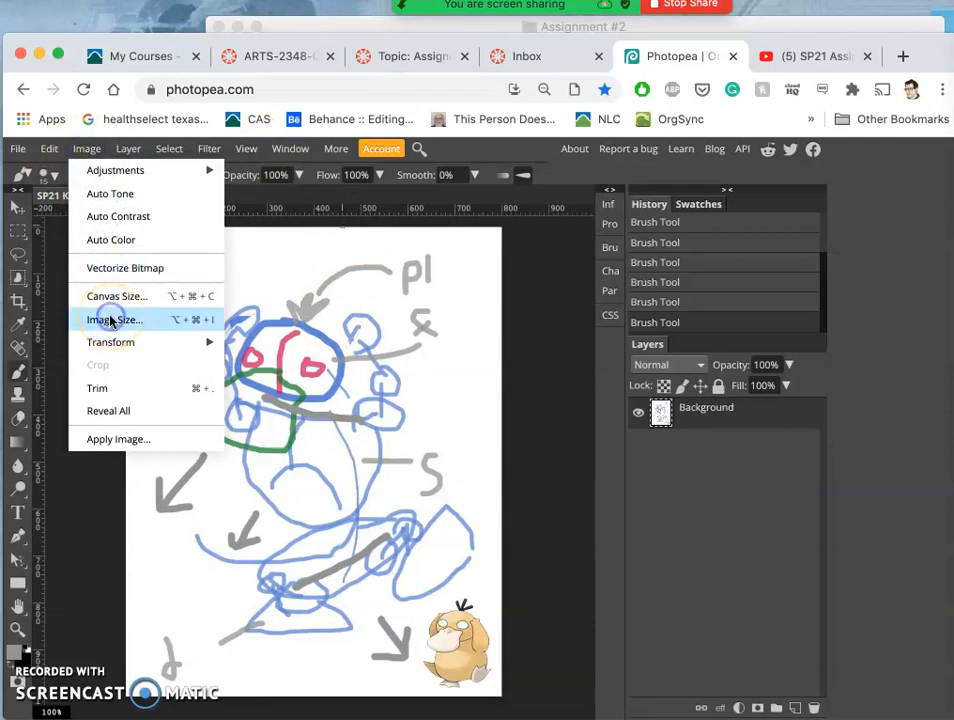
Step: Resize the image to 8 by 10 inches and enter a new DPI resolution
click(114, 320)
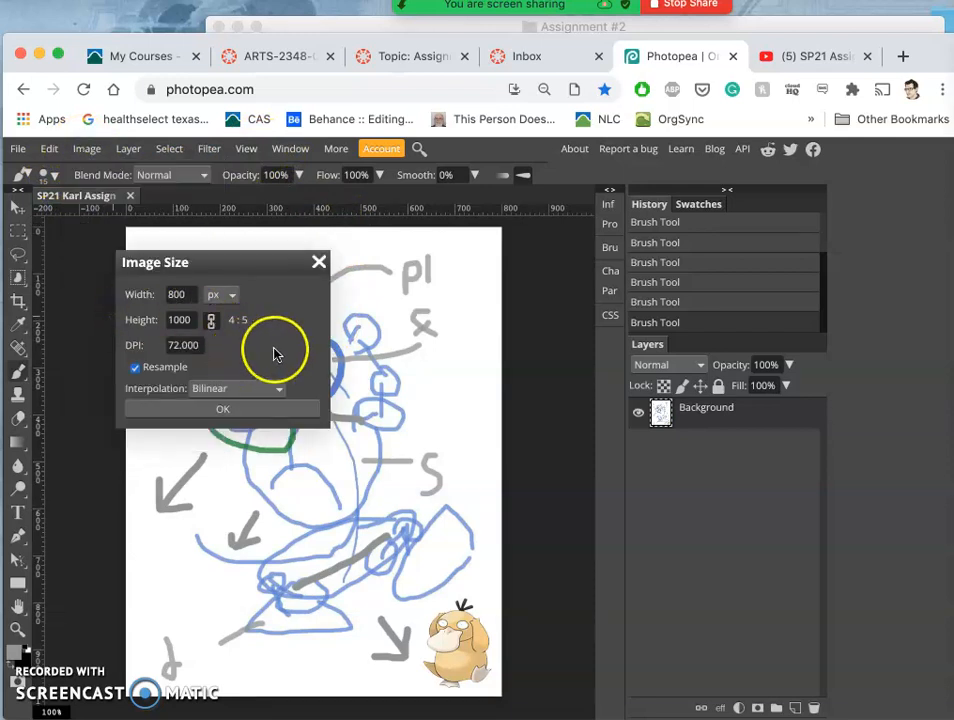
click(220, 294)
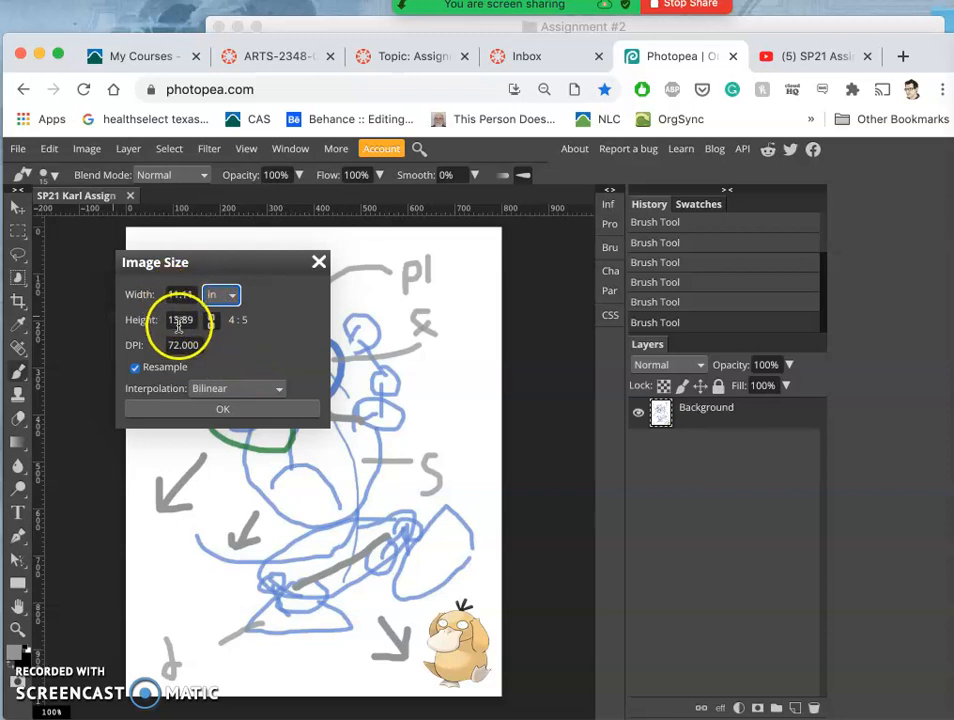
click(180, 294)
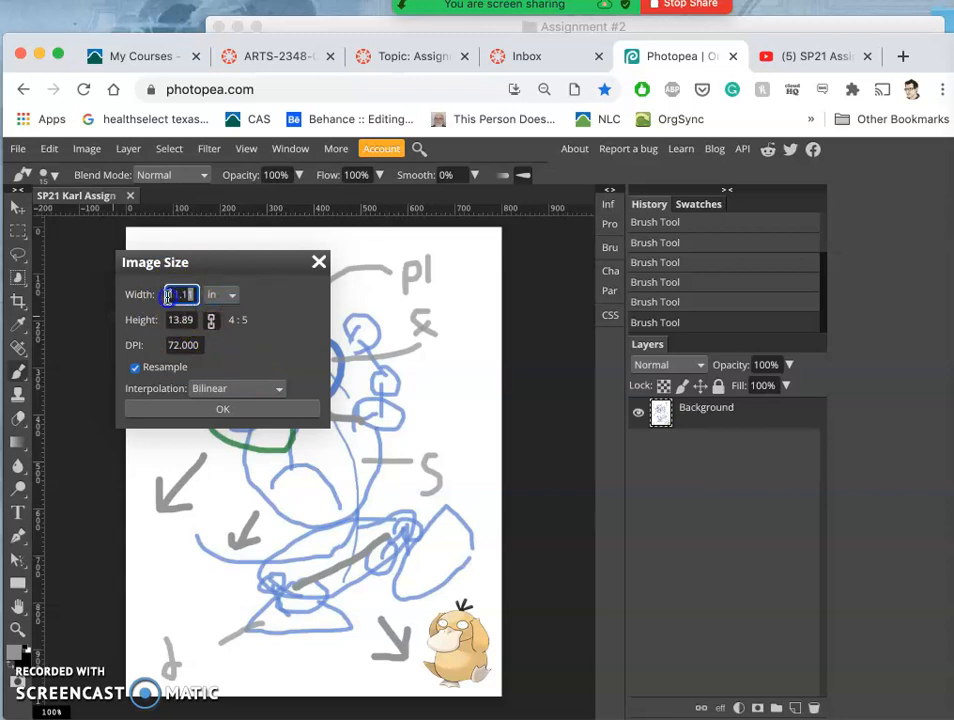
click(180, 294)
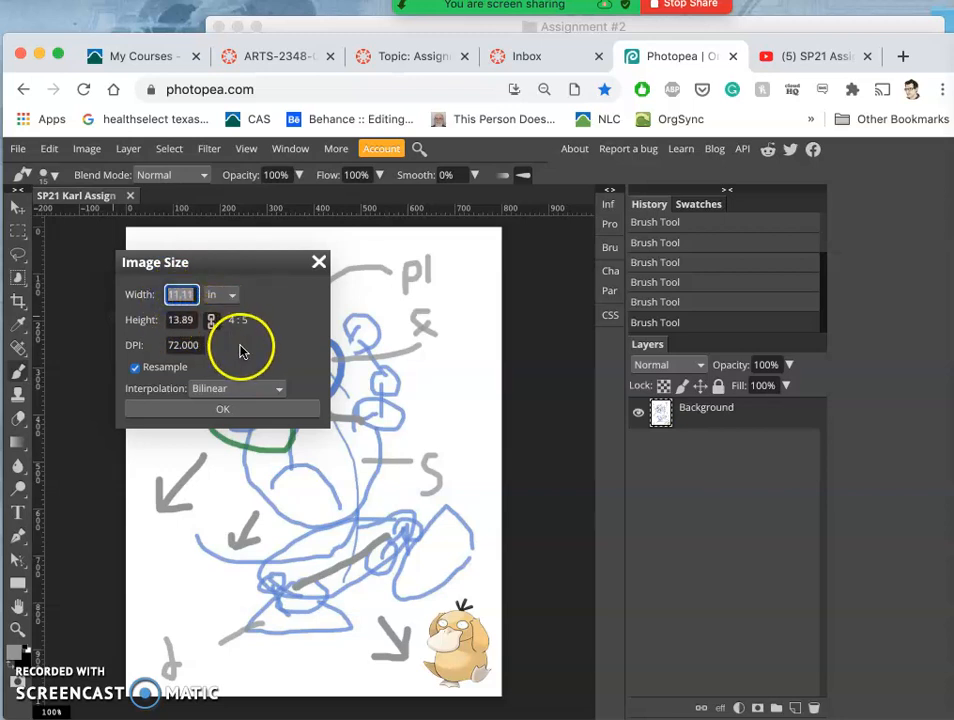
text(8.00)
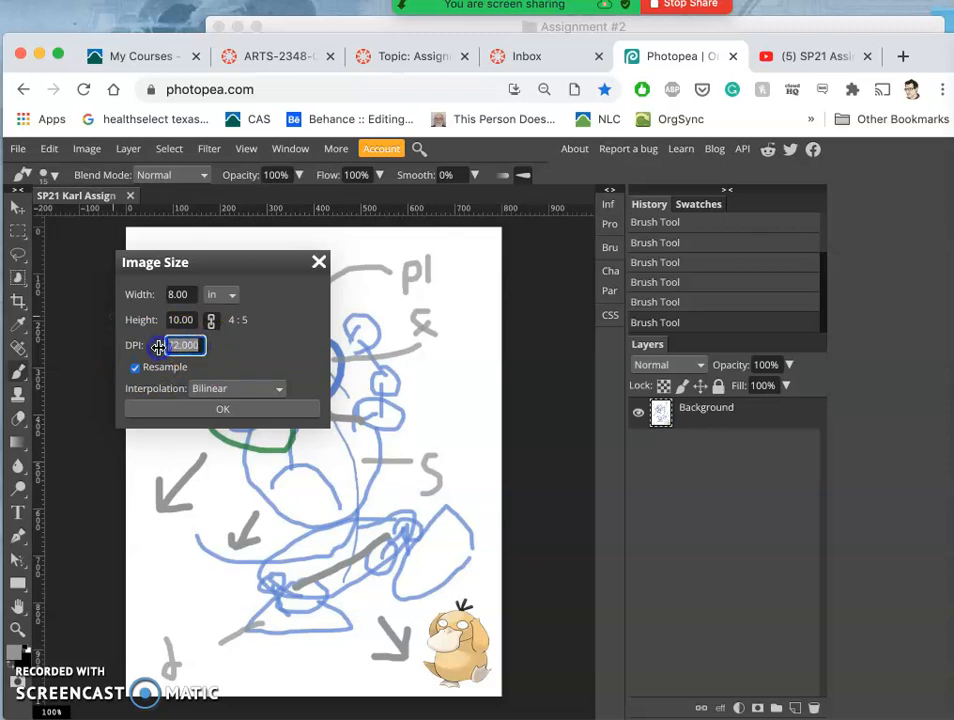
click(184, 344)
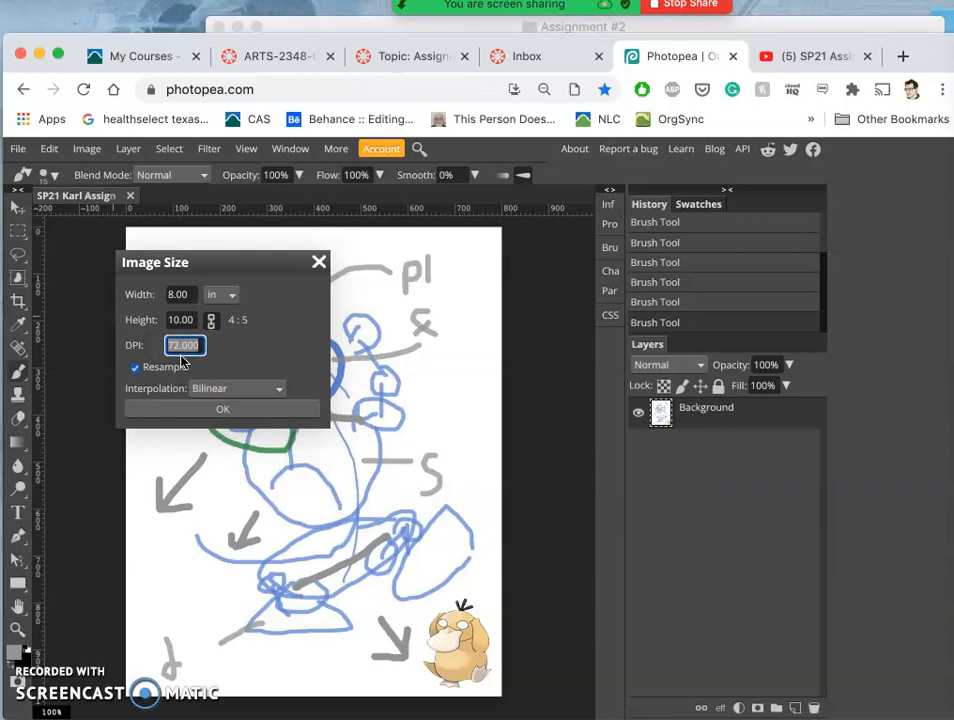
text(3)
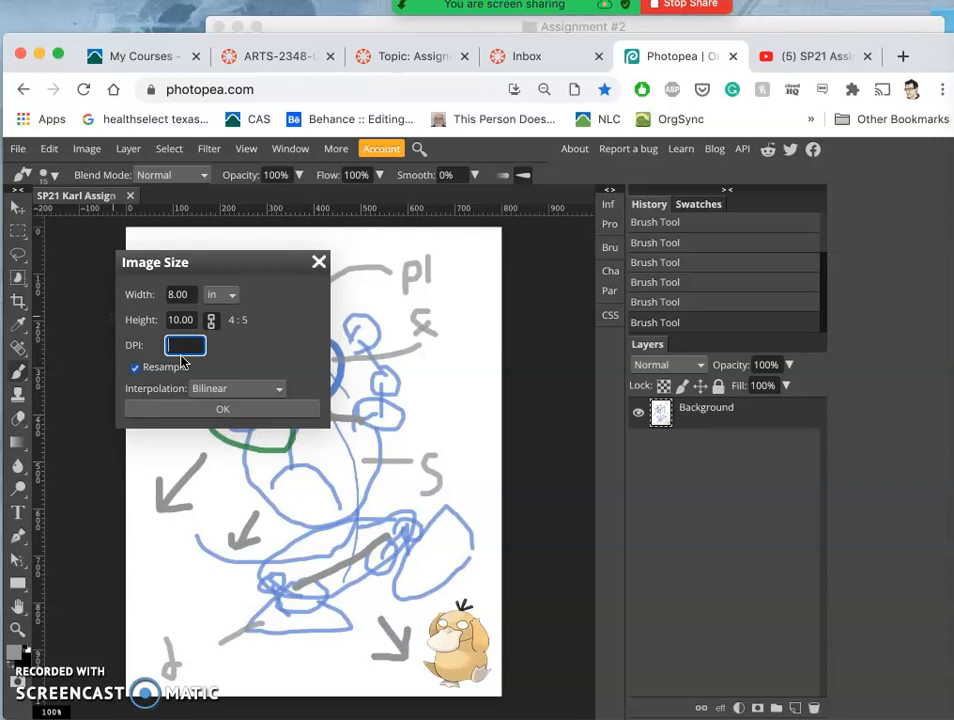
text(15)
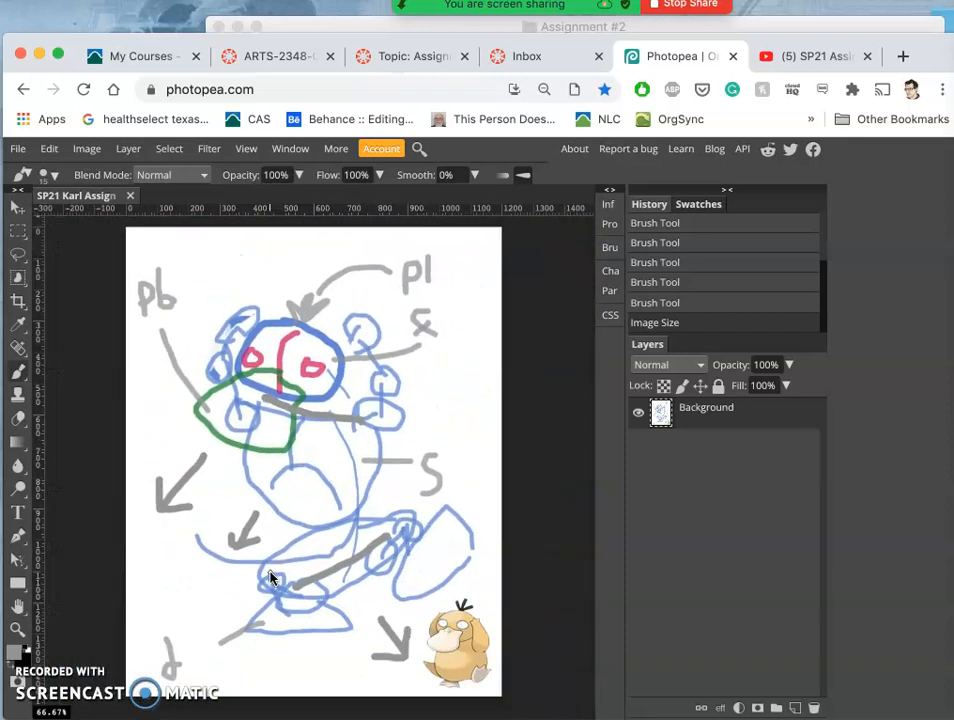
Step: Add guides along the edges of the sketch image
drag(270, 578, 318, 478)
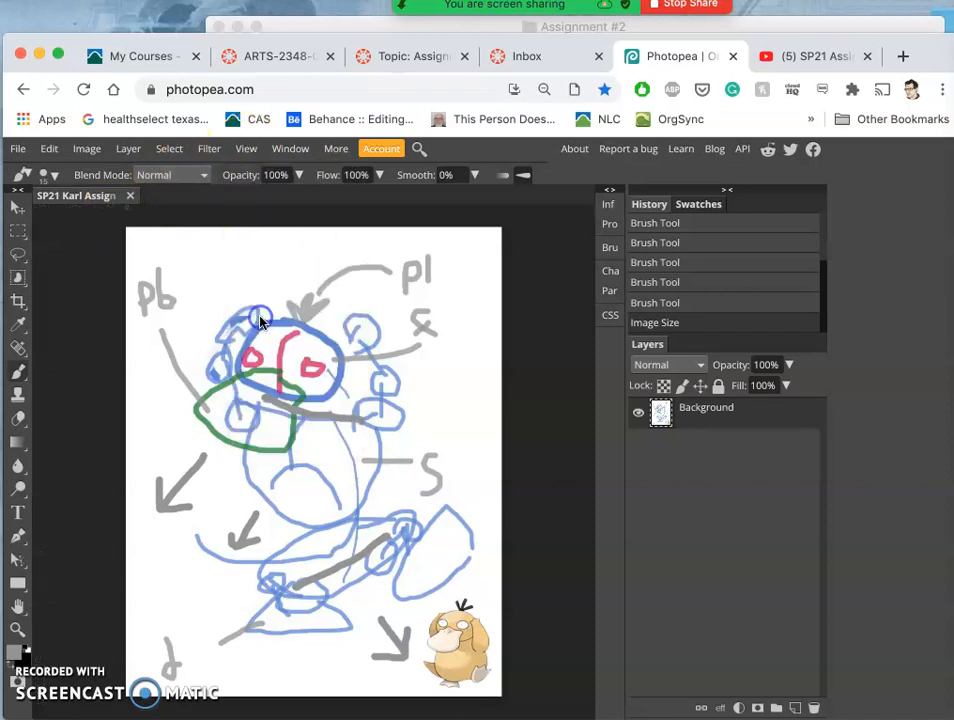
click(246, 148)
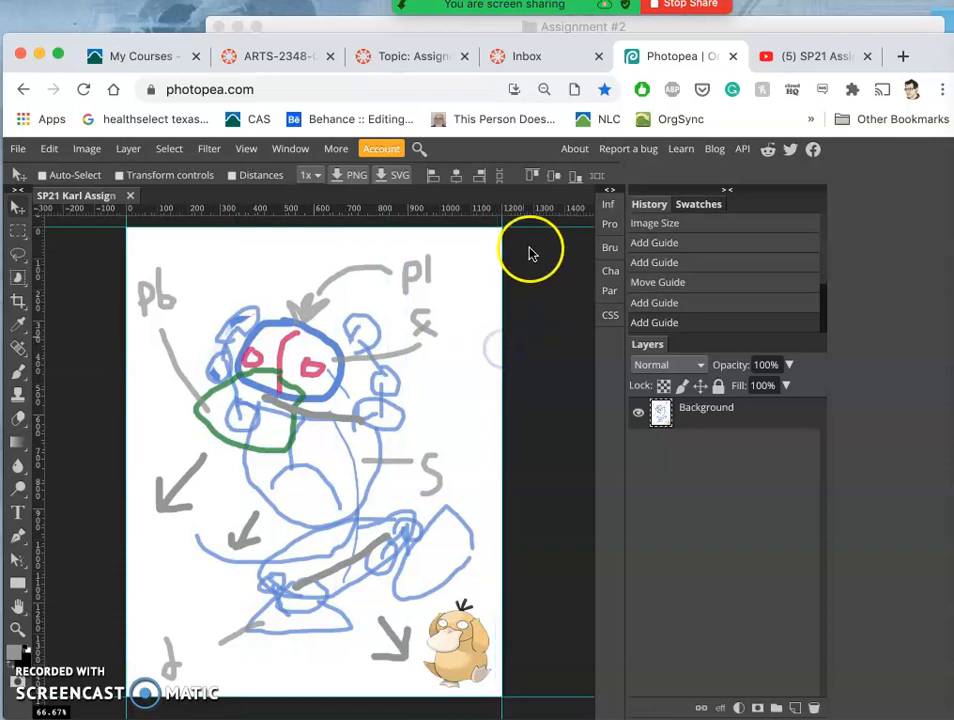
mouse_move(558, 358)
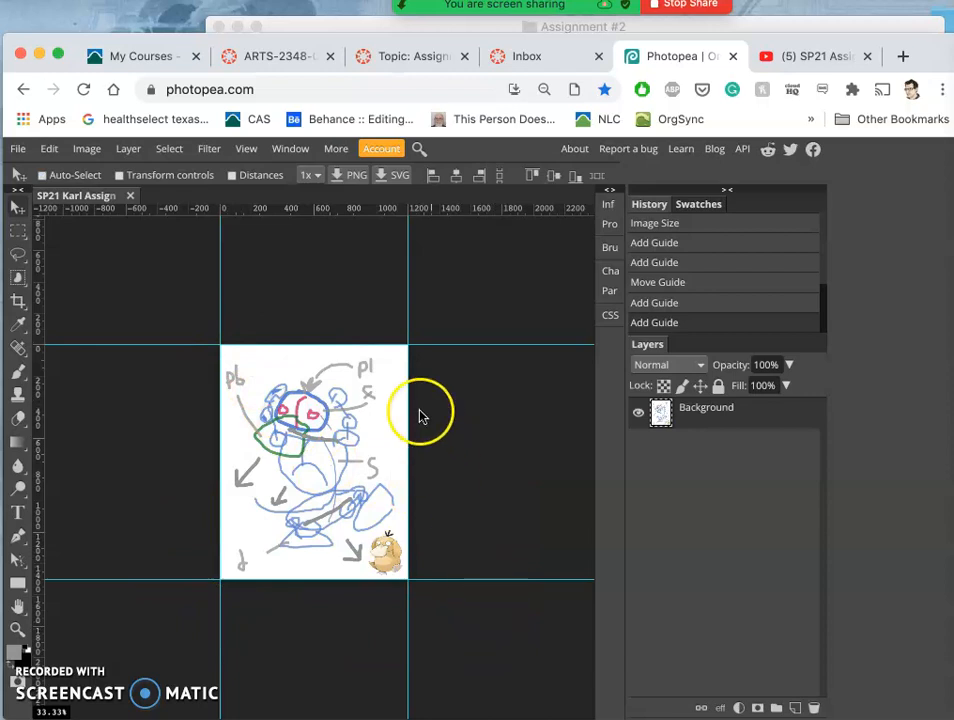
mouse_move(232, 260)
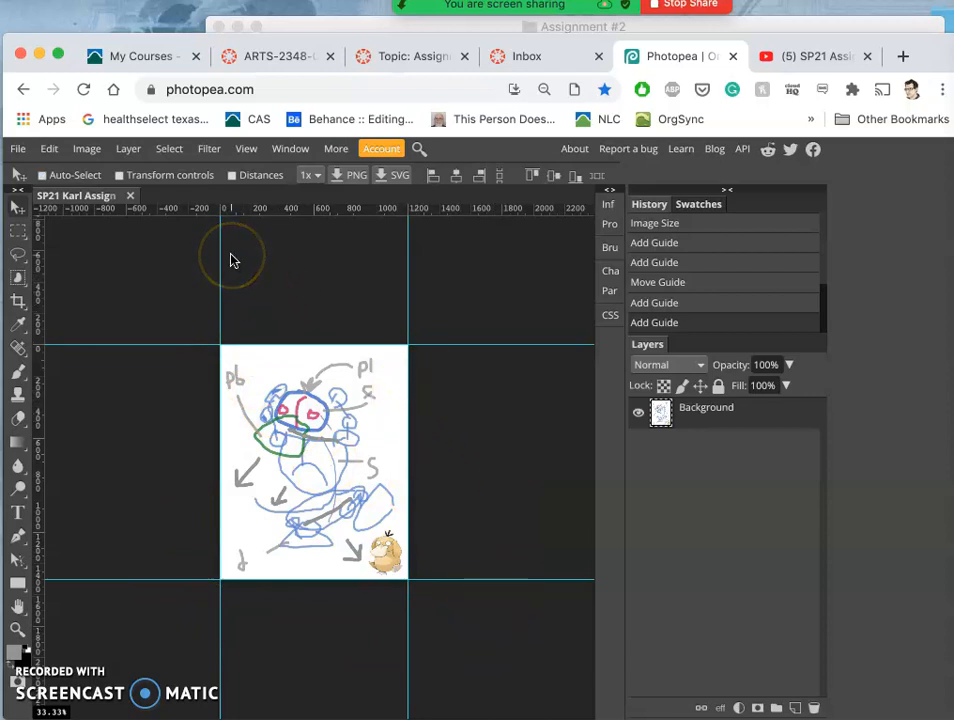
mouse_move(740, 412)
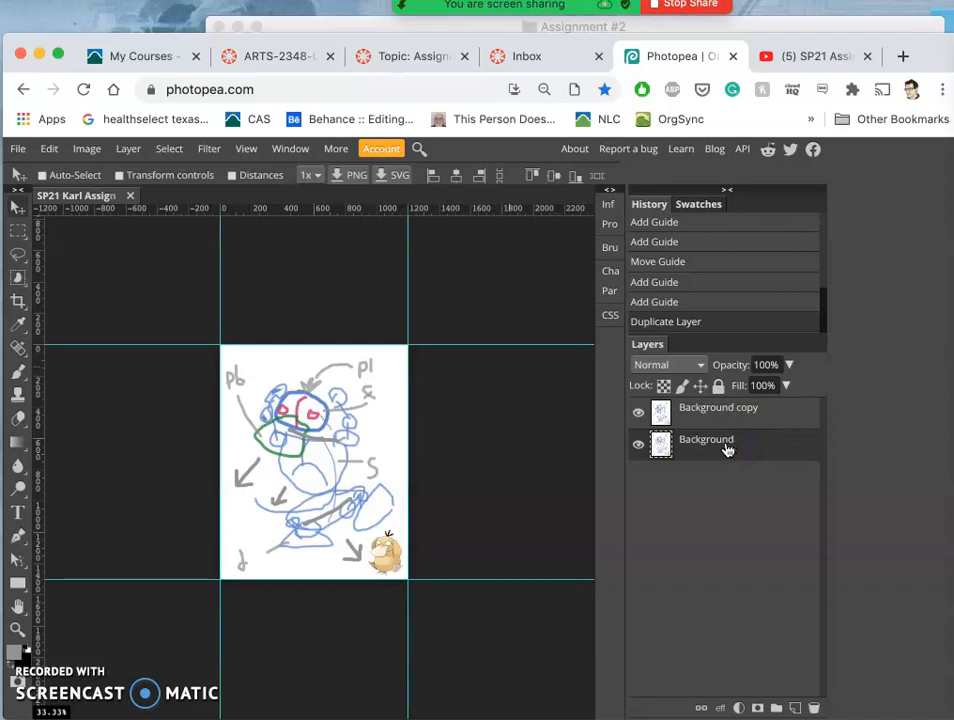
Step: Rename the lower background layer to BLANK
double_click(706, 440)
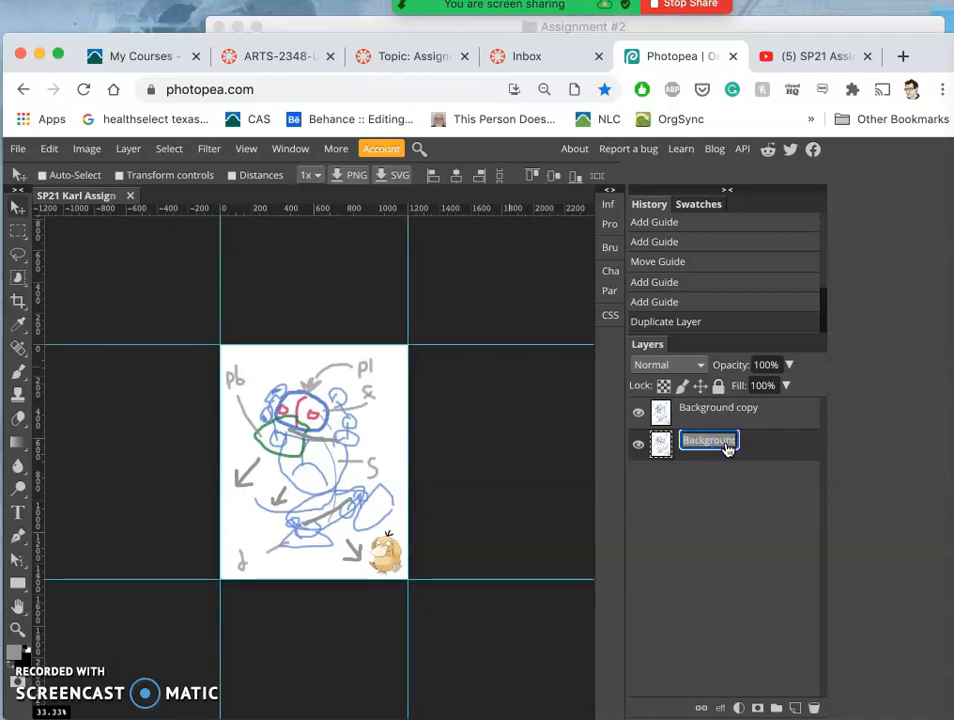
text(BLANK)
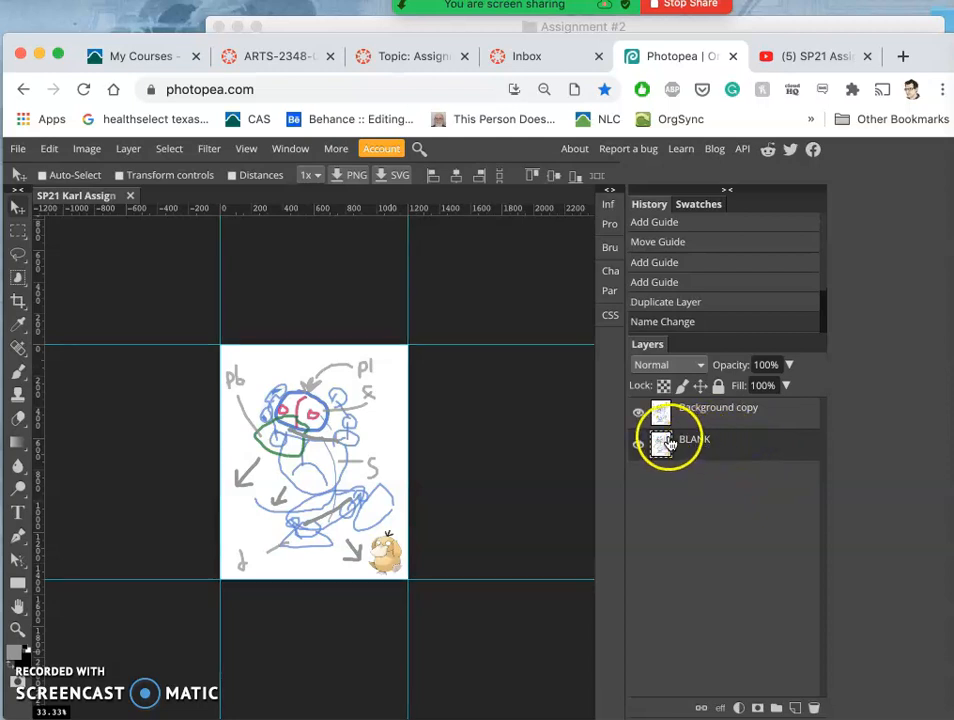
Step: Enlarge the canvas to 30 by 40 inches via Canvas Size
click(86, 148)
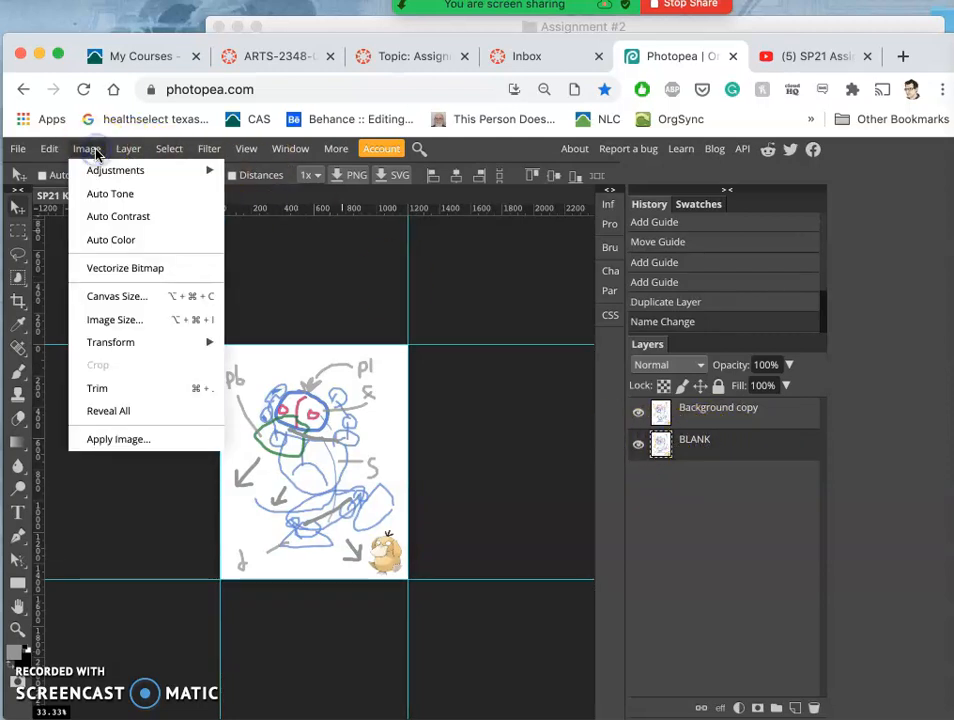
click(116, 296)
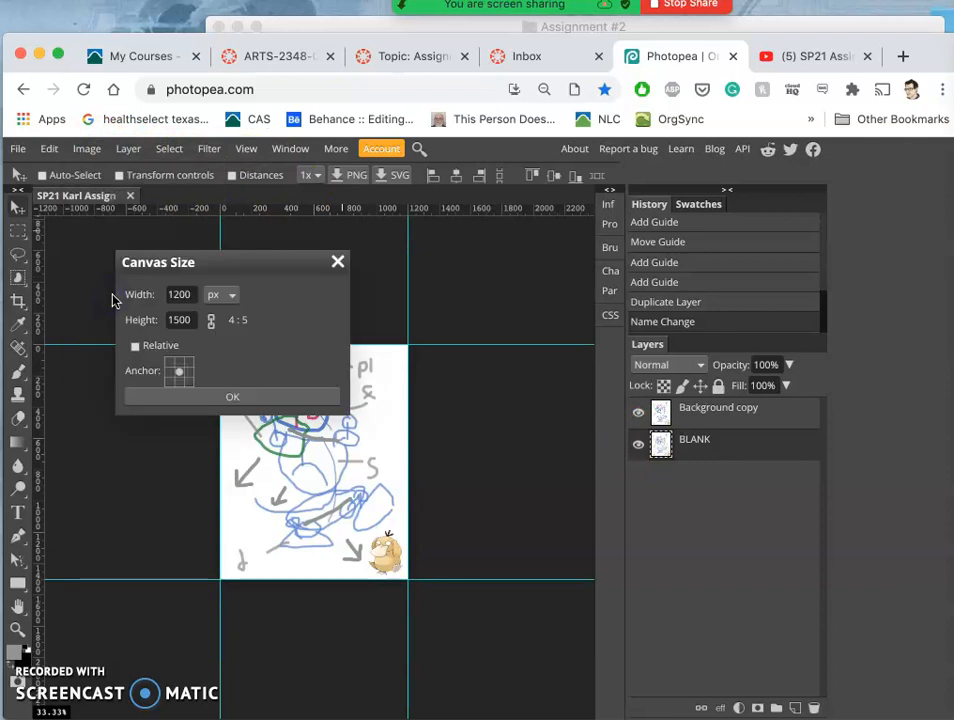
click(220, 294)
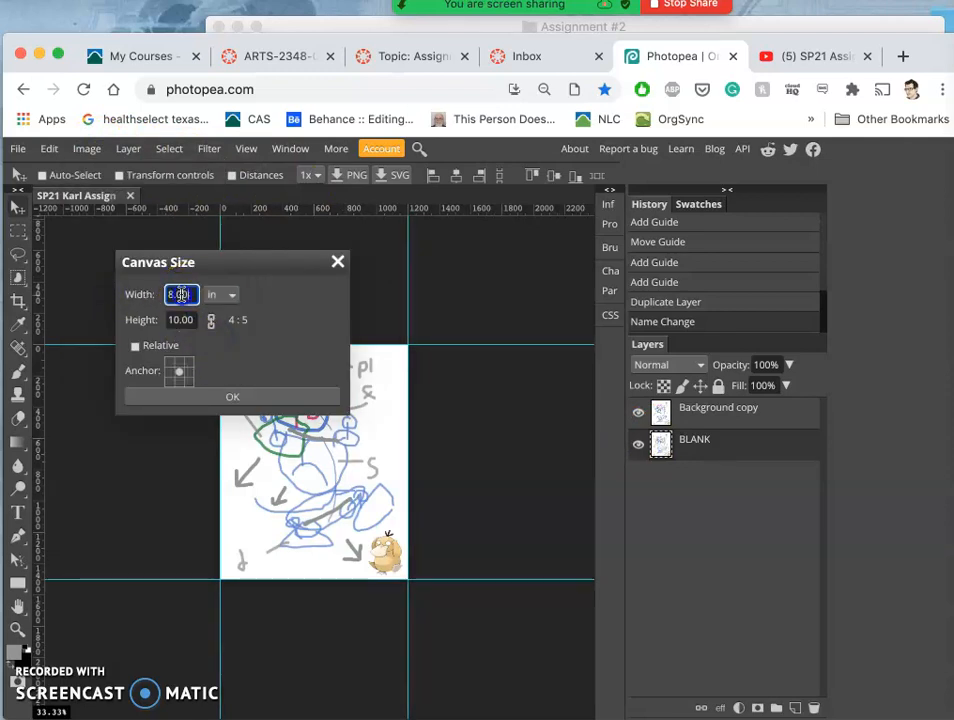
text(8.00)
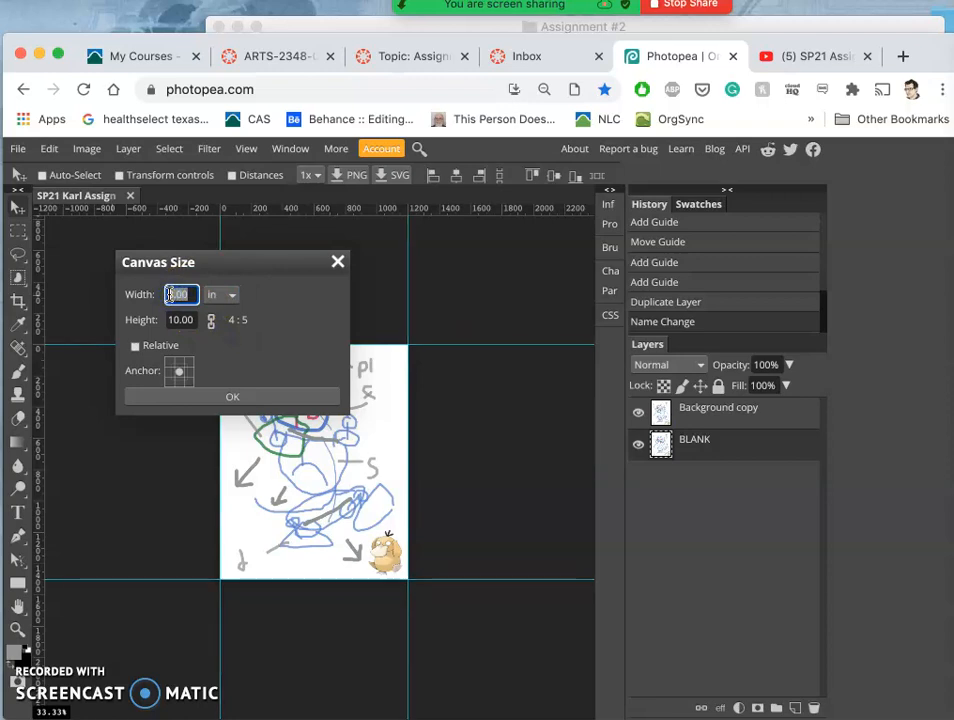
text(30)
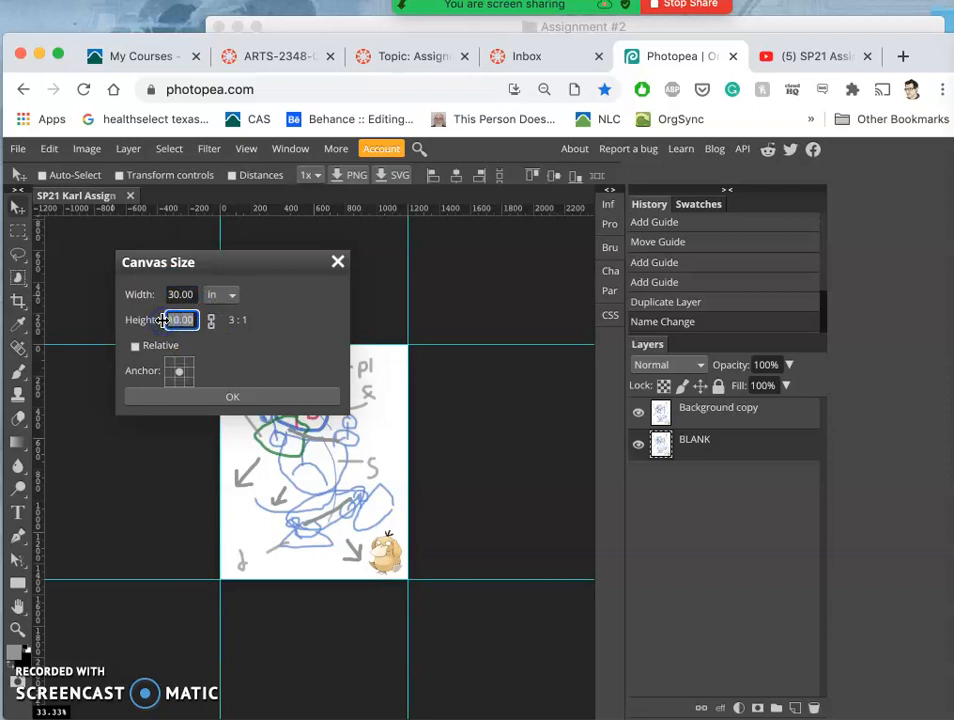
text(40)
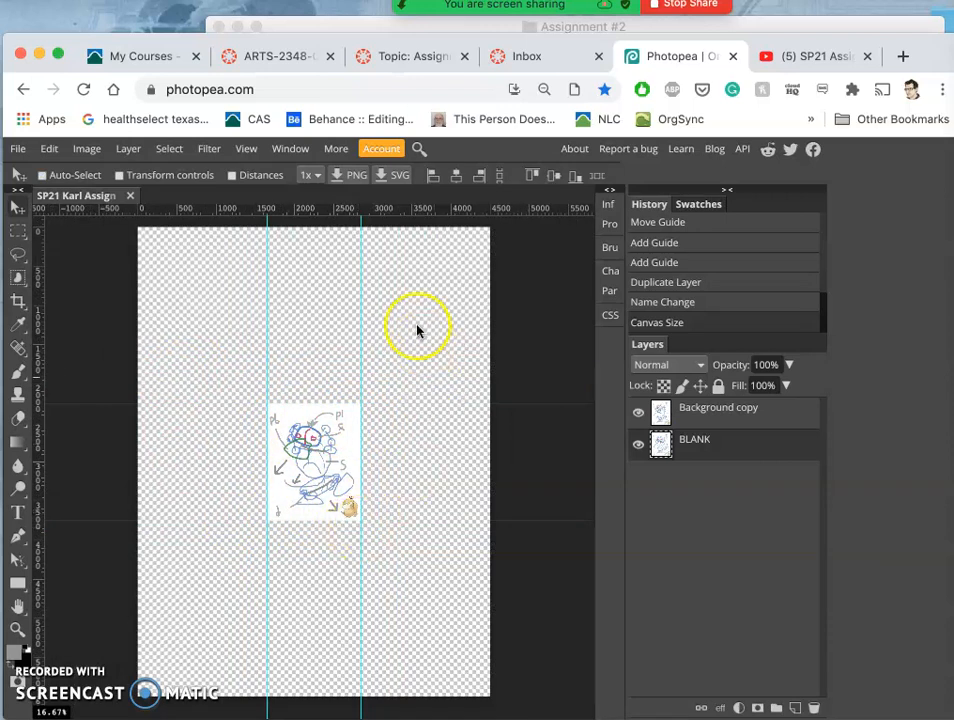
mouse_move(560, 432)
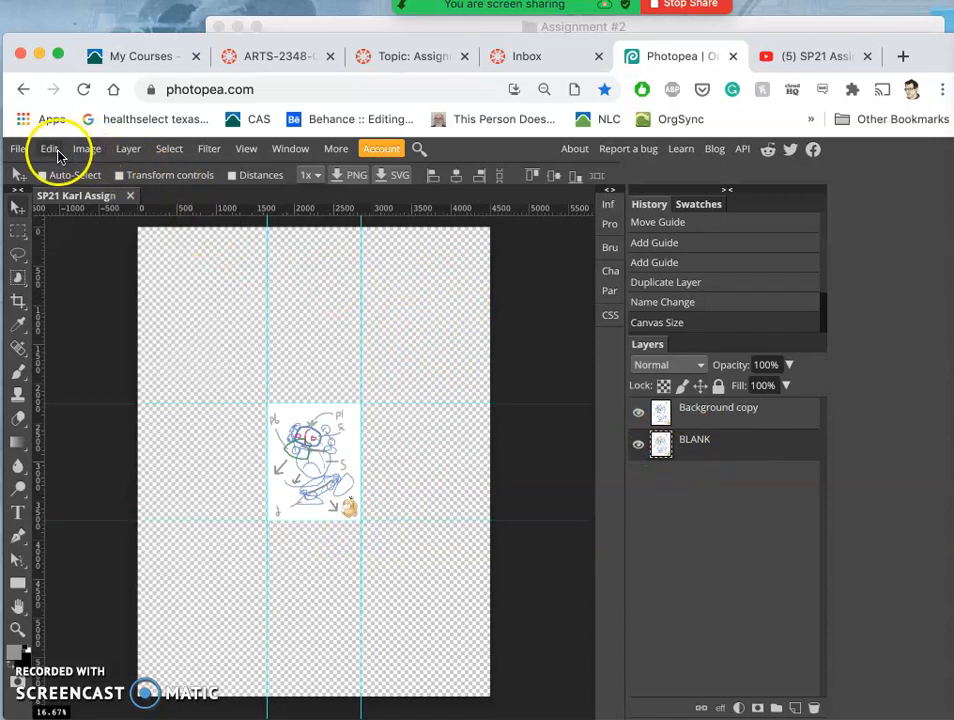
Step: Fill the layer behind the sketch with gray, toggling the sketch layer to check
click(48, 148)
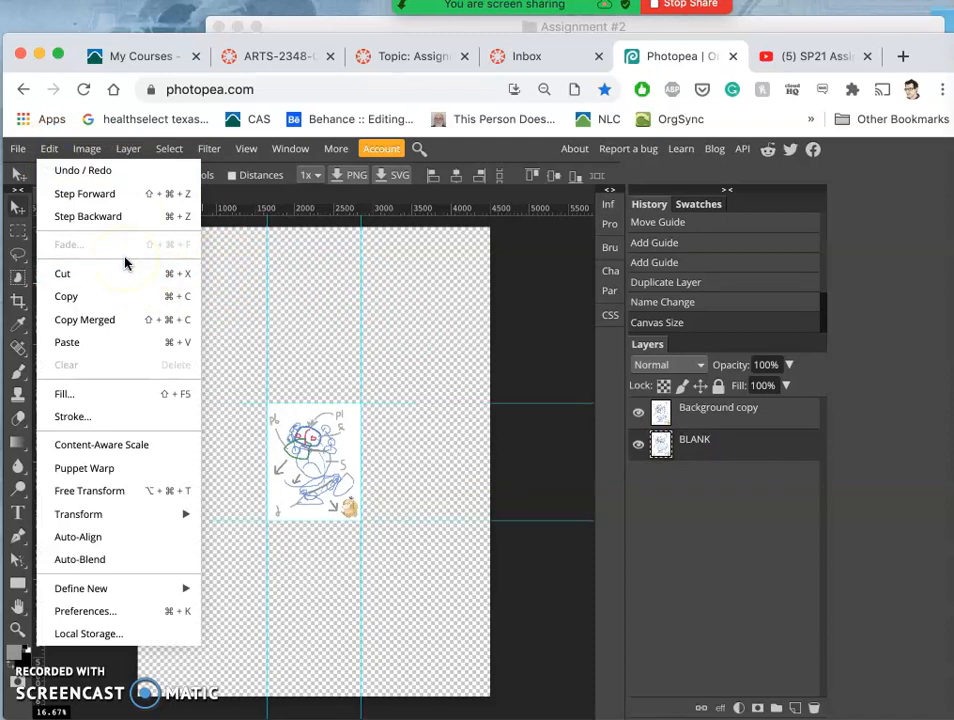
mouse_move(64, 392)
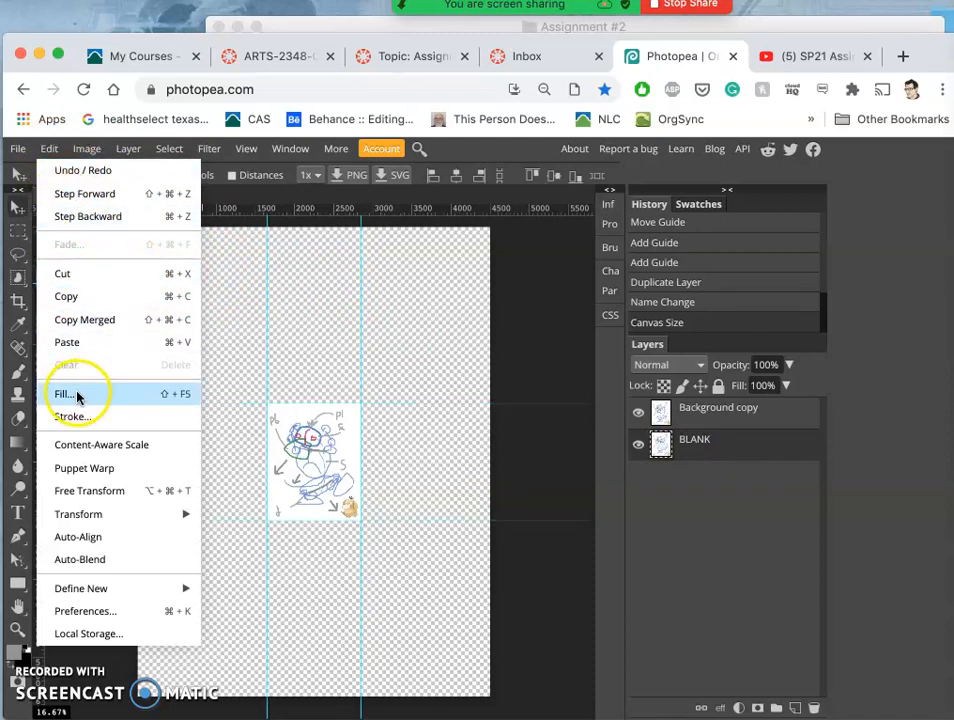
click(64, 392)
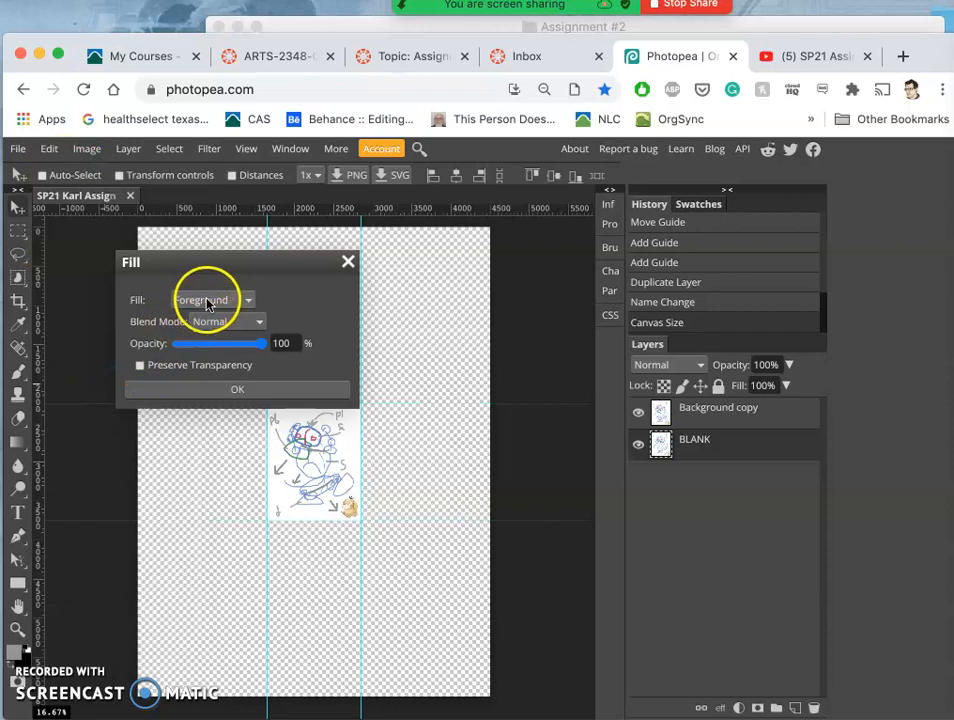
click(210, 300)
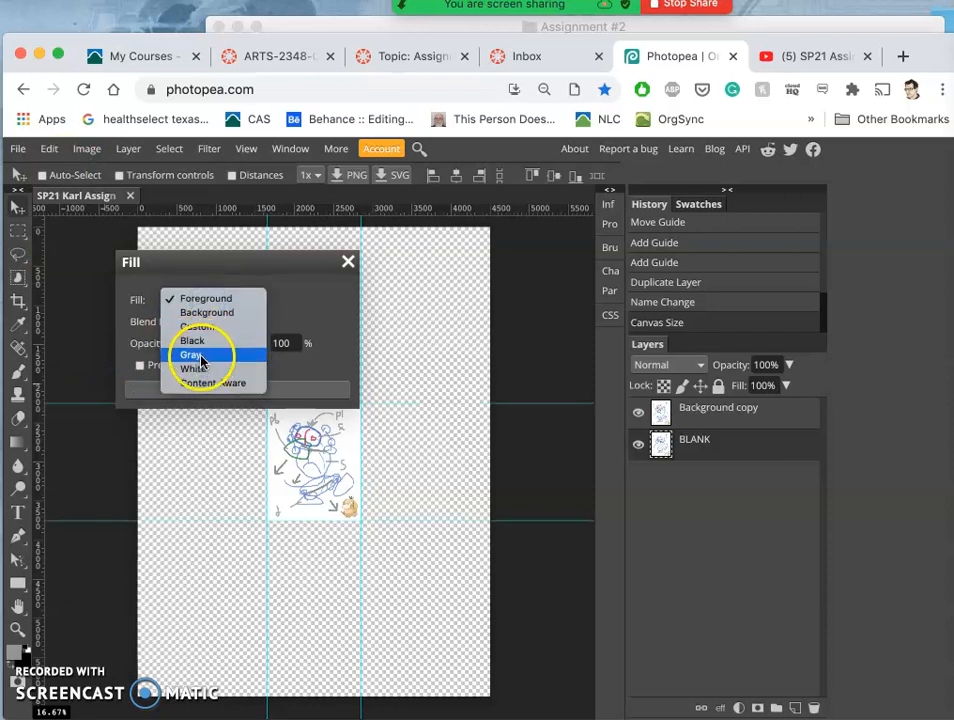
click(192, 356)
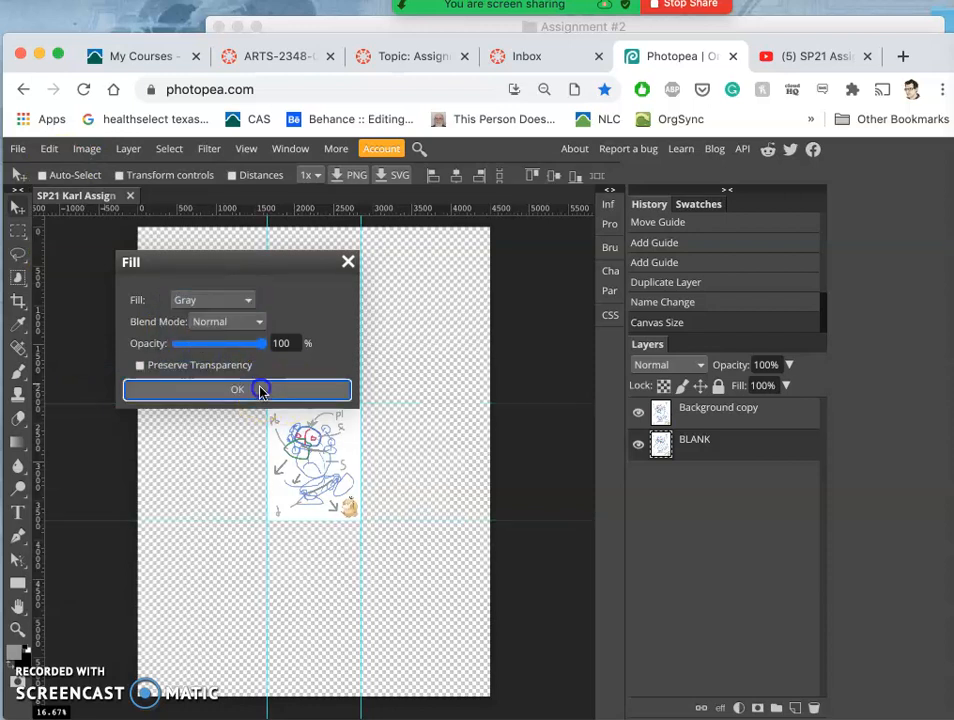
click(236, 388)
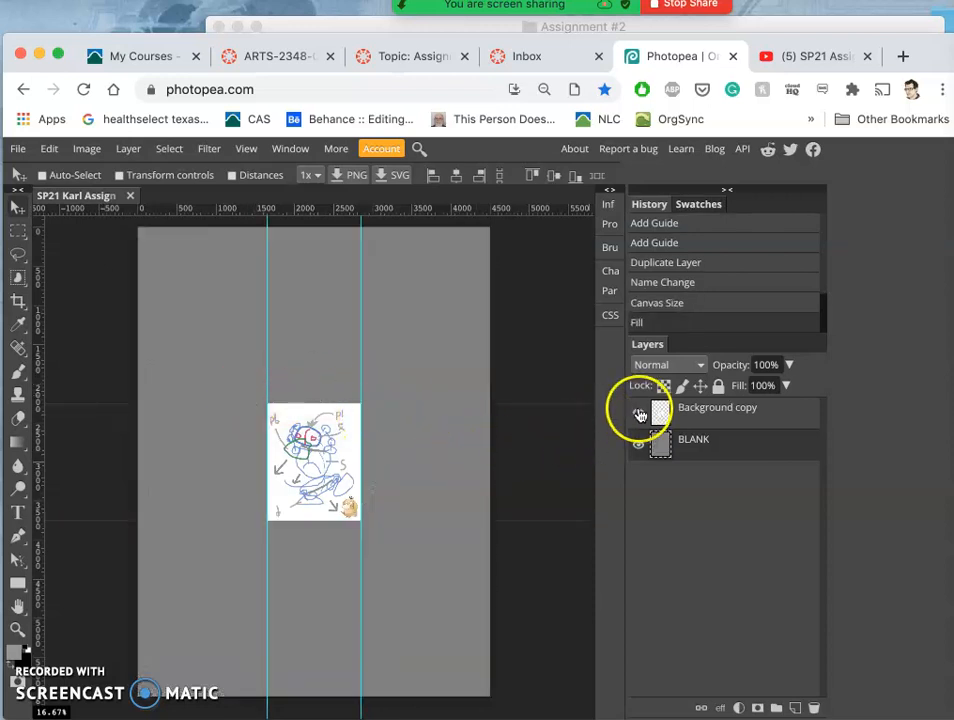
click(640, 408)
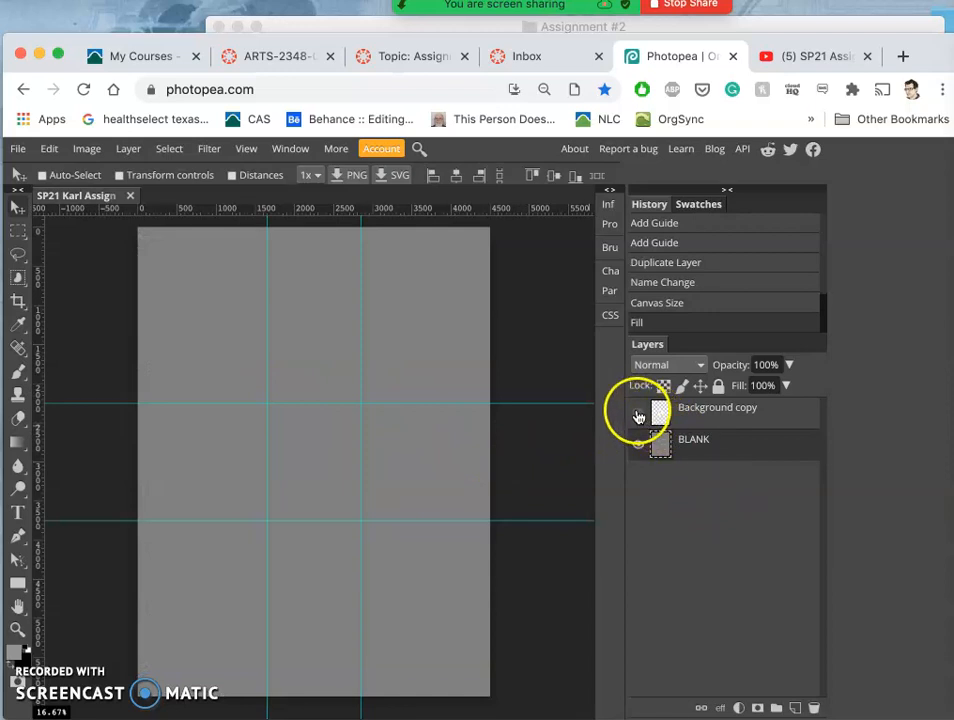
click(638, 412)
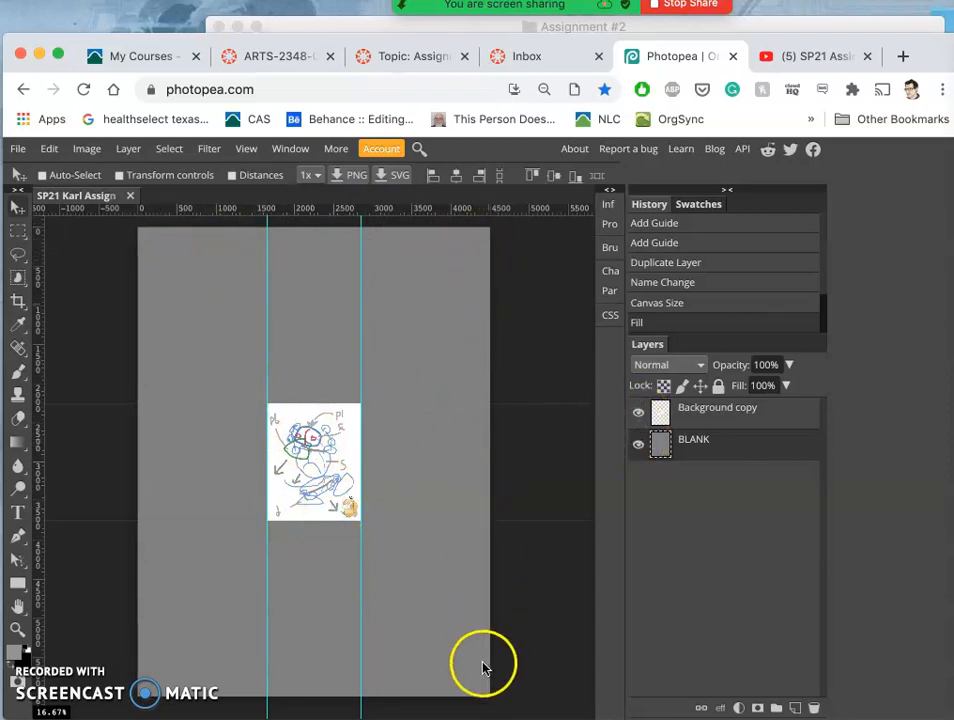
mouse_move(424, 680)
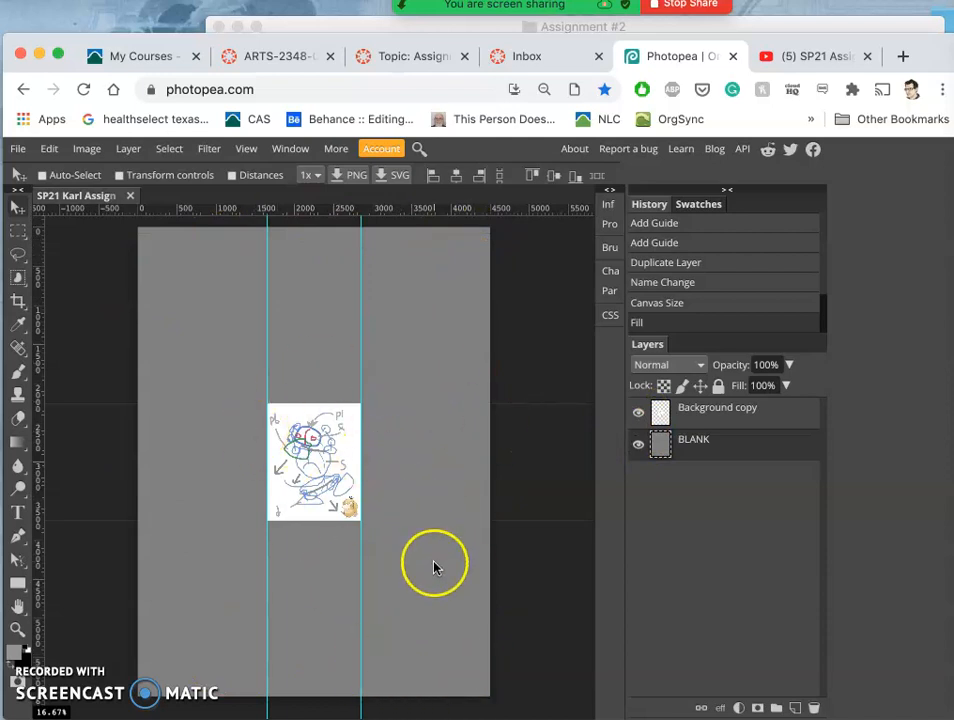
mouse_move(438, 596)
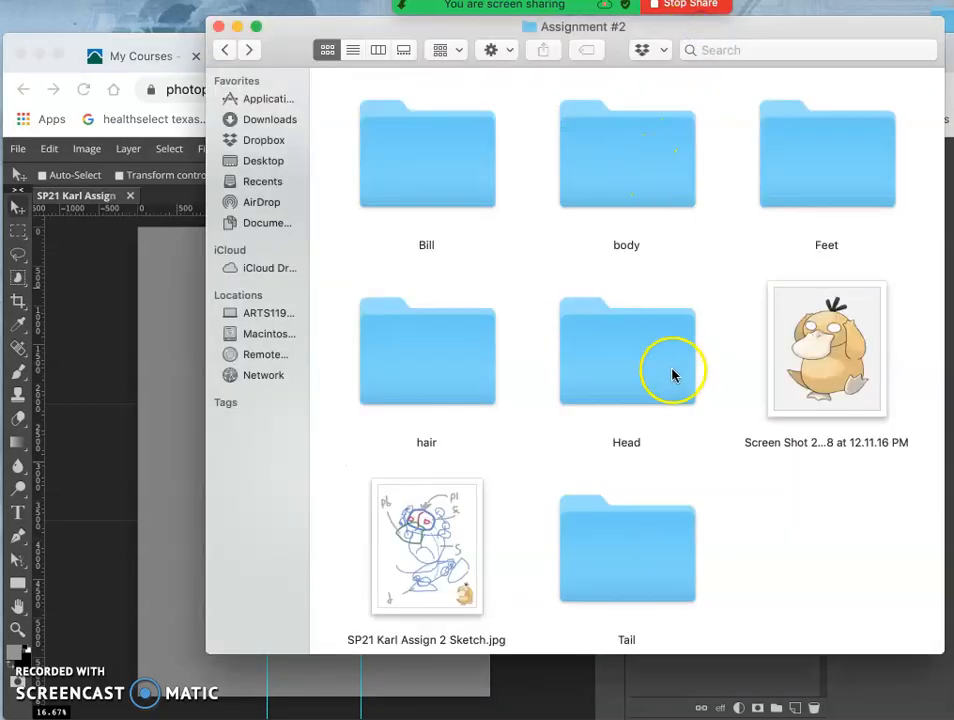
Step: Bring the mallard duck photo from the Head folder into the sketch
double_click(626, 350)
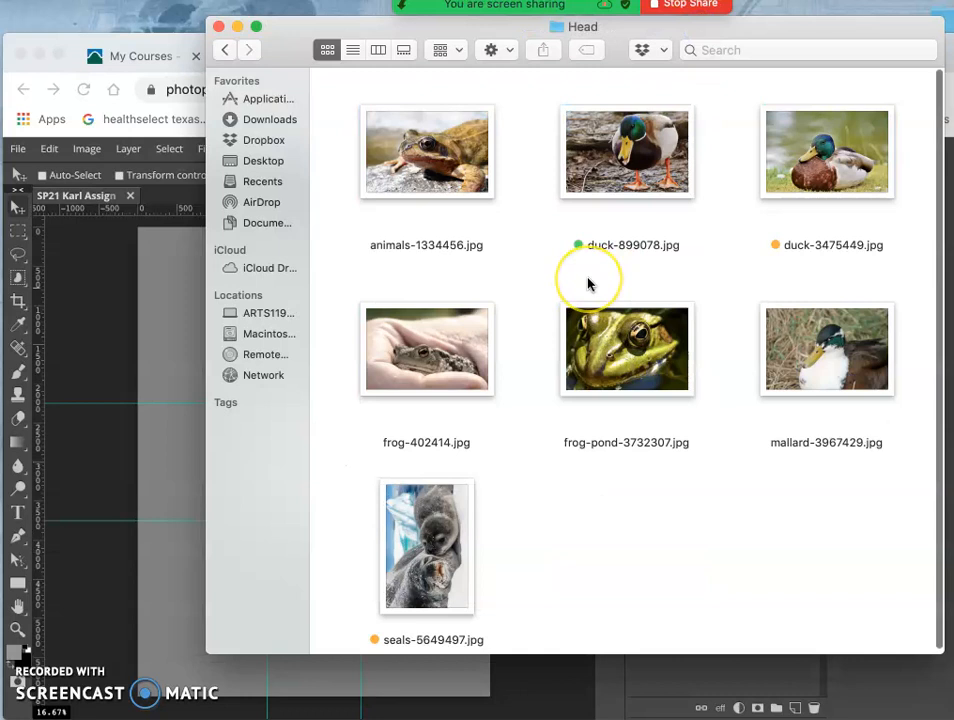
click(626, 152)
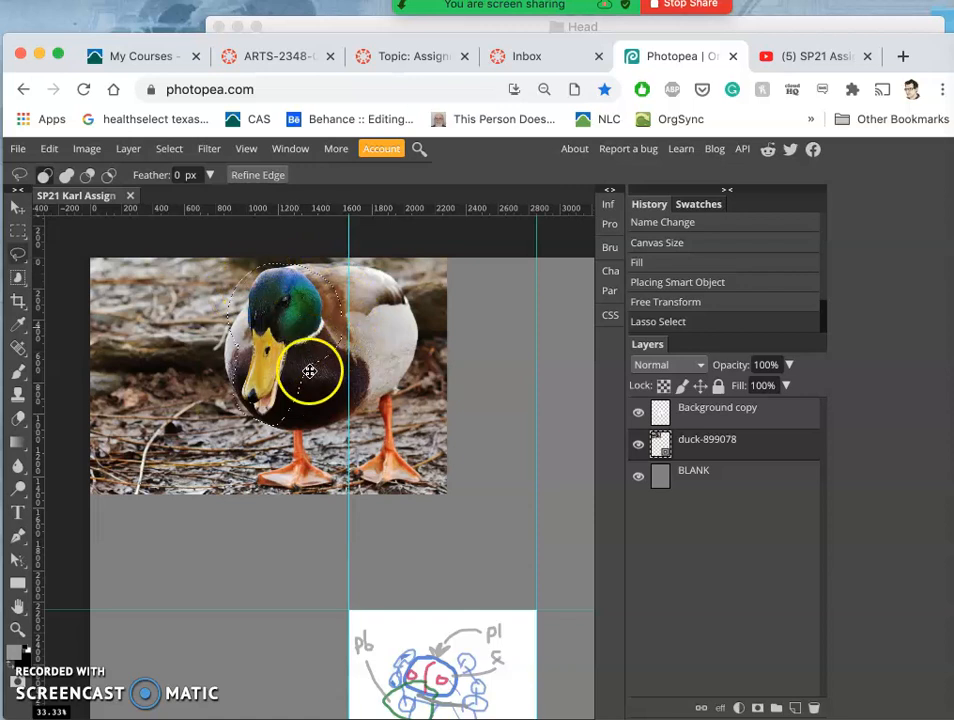
mouse_move(300, 376)
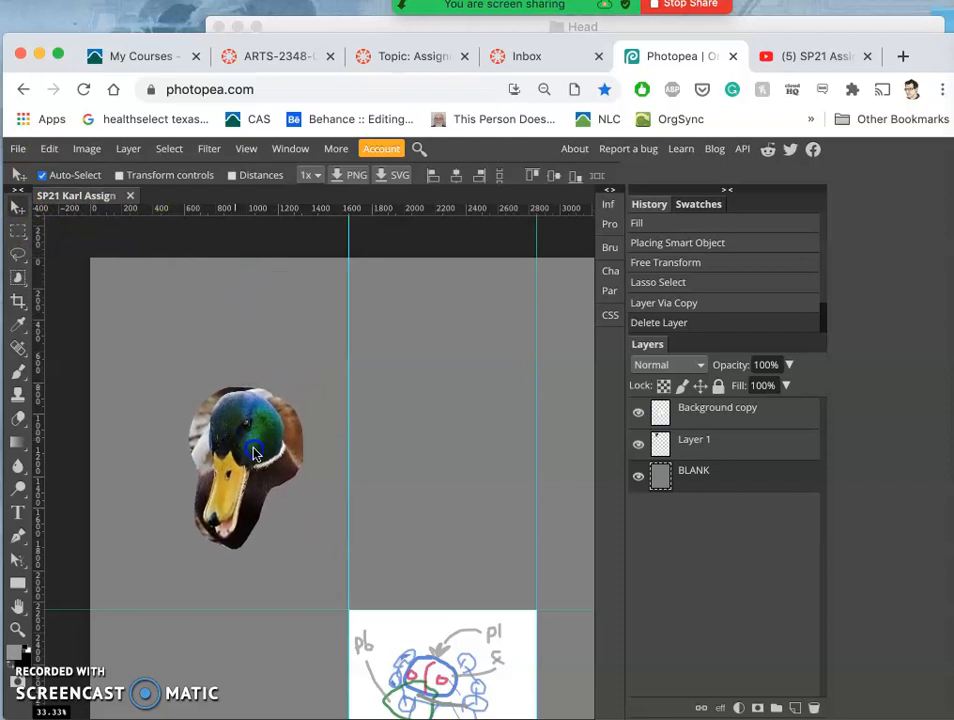
drag(254, 452, 268, 532)
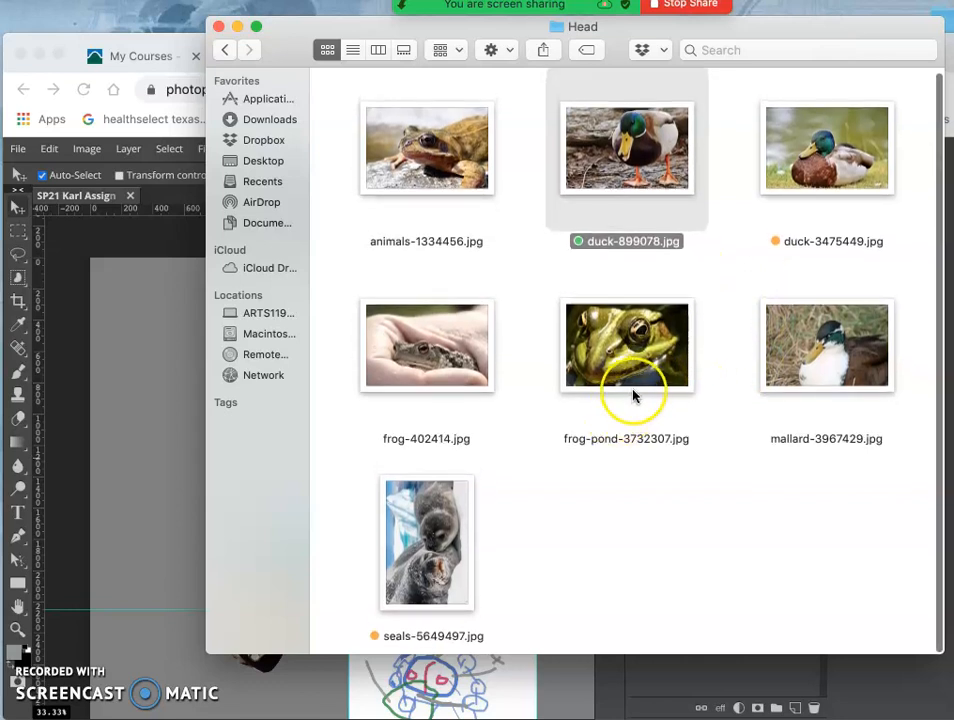
mouse_move(428, 536)
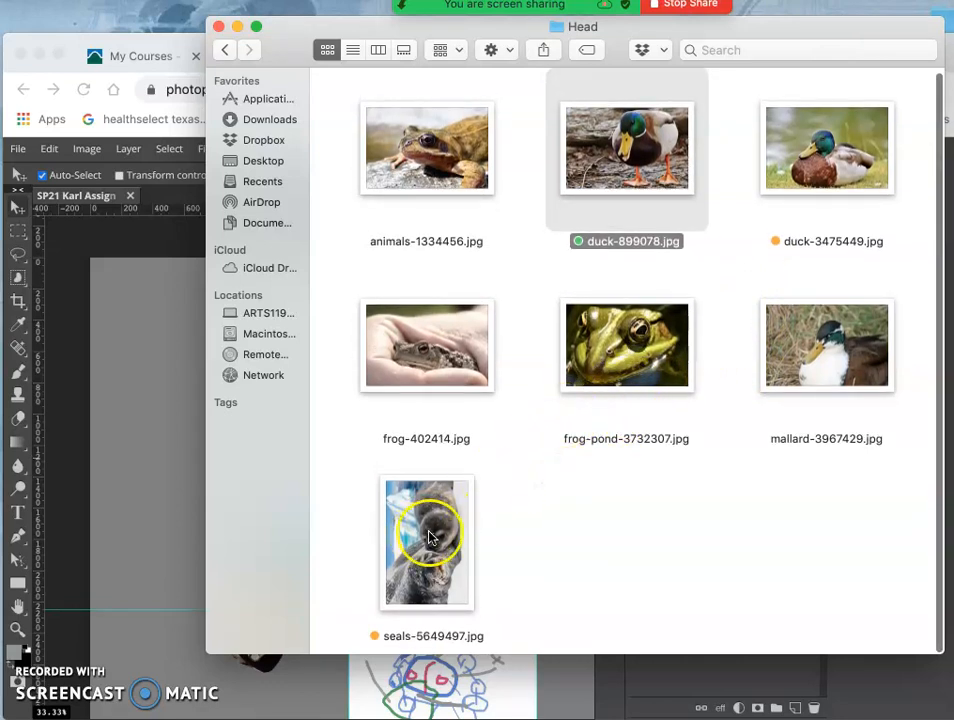
Step: Bring in the seals photo, cut out its head to a new layer and shrink it above the duck head
drag(428, 540, 188, 458)
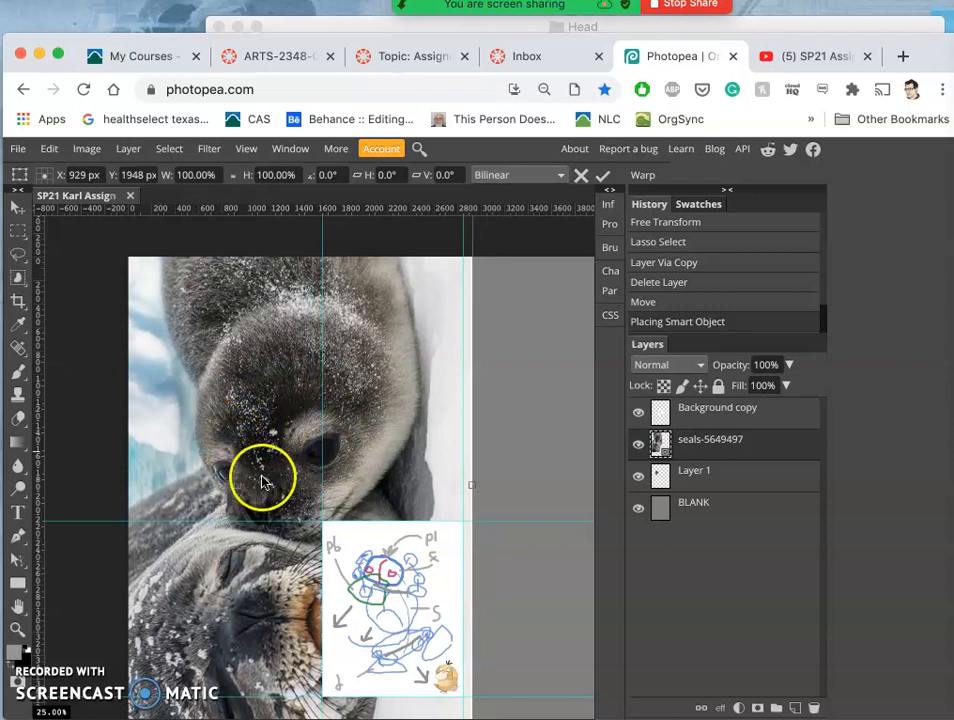
mouse_move(292, 378)
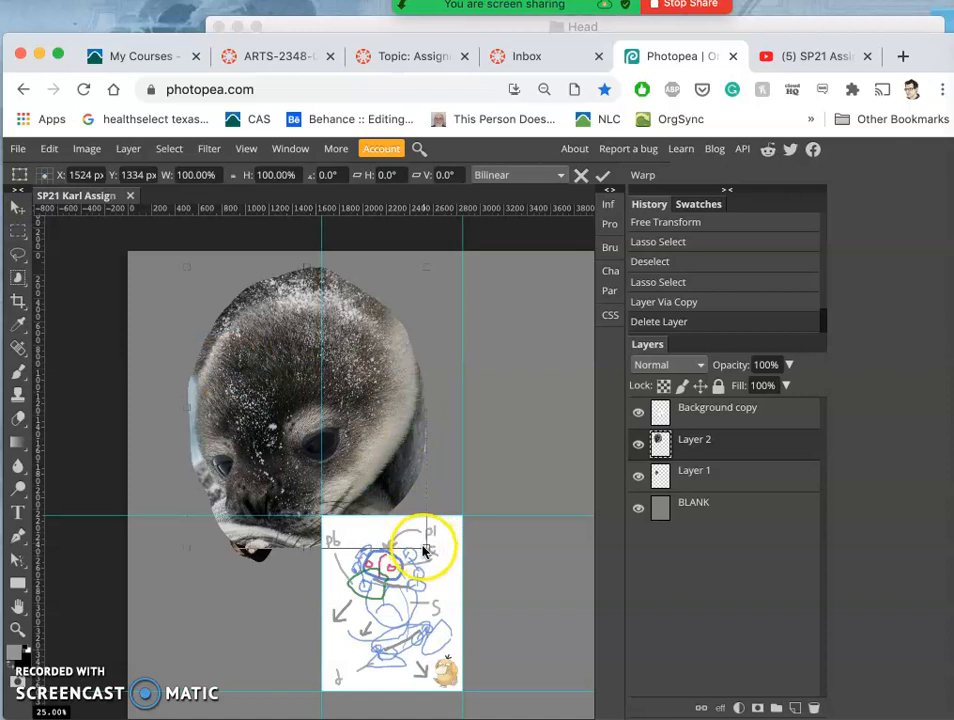
drag(424, 548, 356, 482)
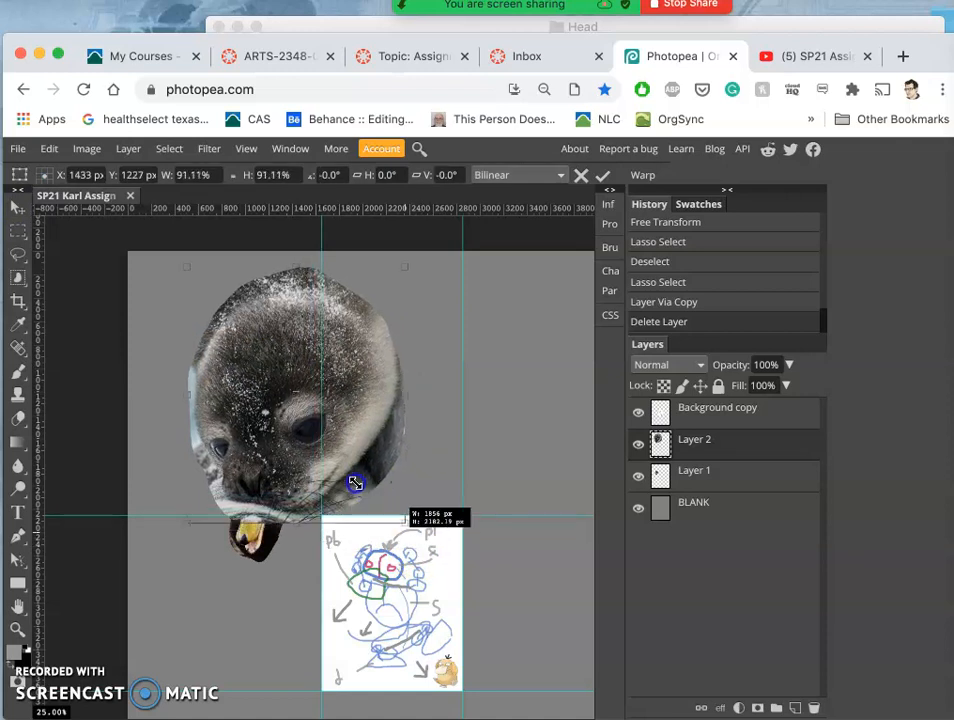
drag(356, 482, 320, 438)
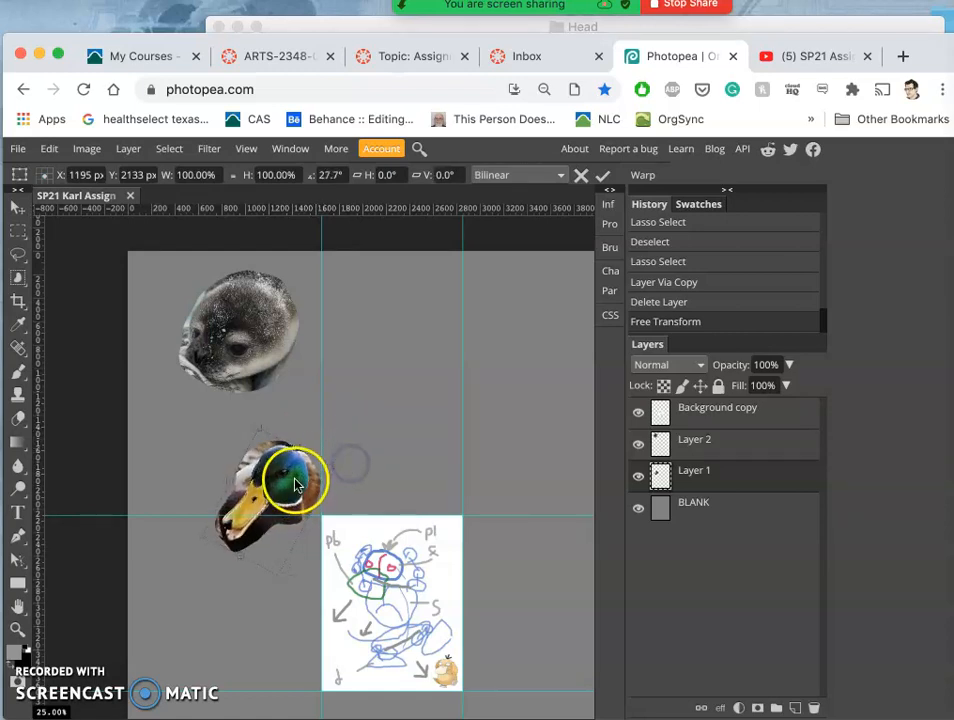
Step: Tilt the duck head about 27° and set it below the small seal head, left of the sketch
drag(296, 486, 258, 460)
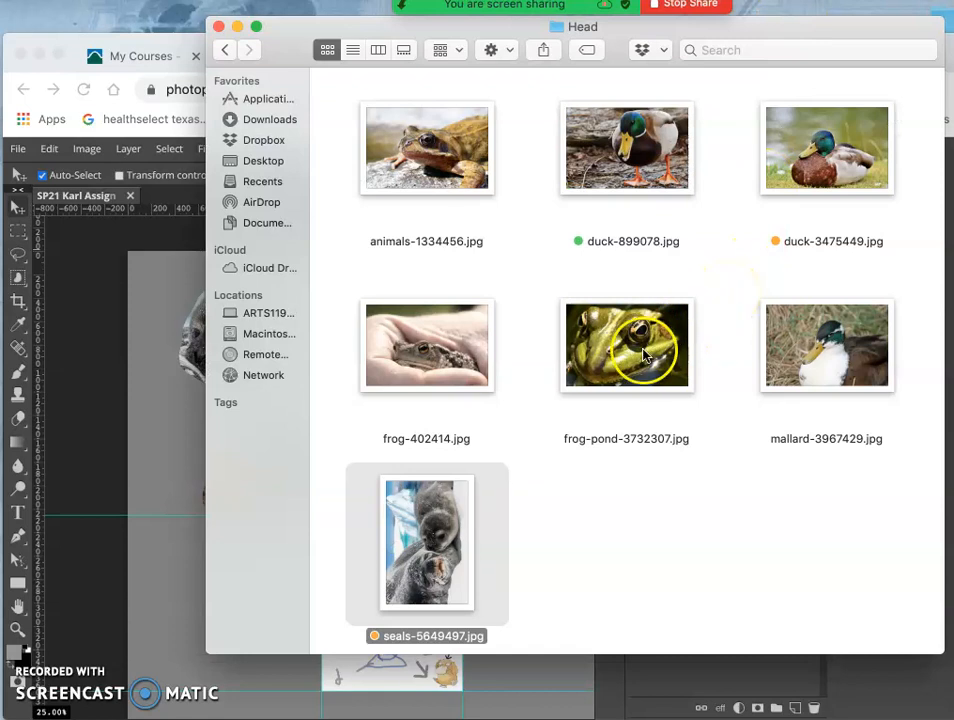
Step: Bring in the frog-pond photo and lasso the frog's head onto its own layer
drag(626, 344, 204, 418)
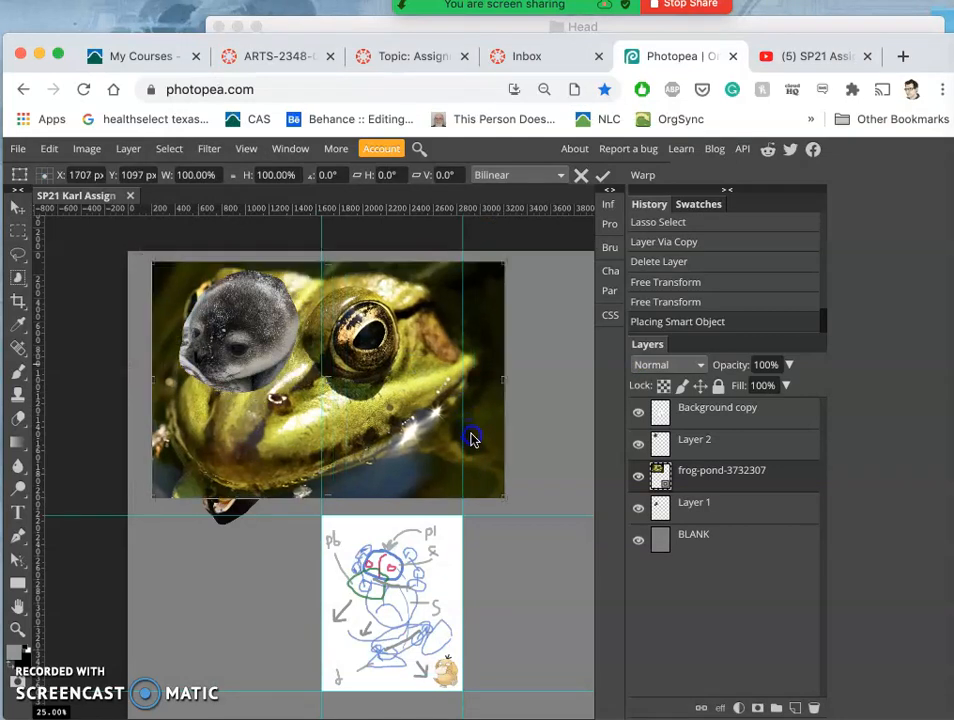
drag(472, 438, 486, 462)
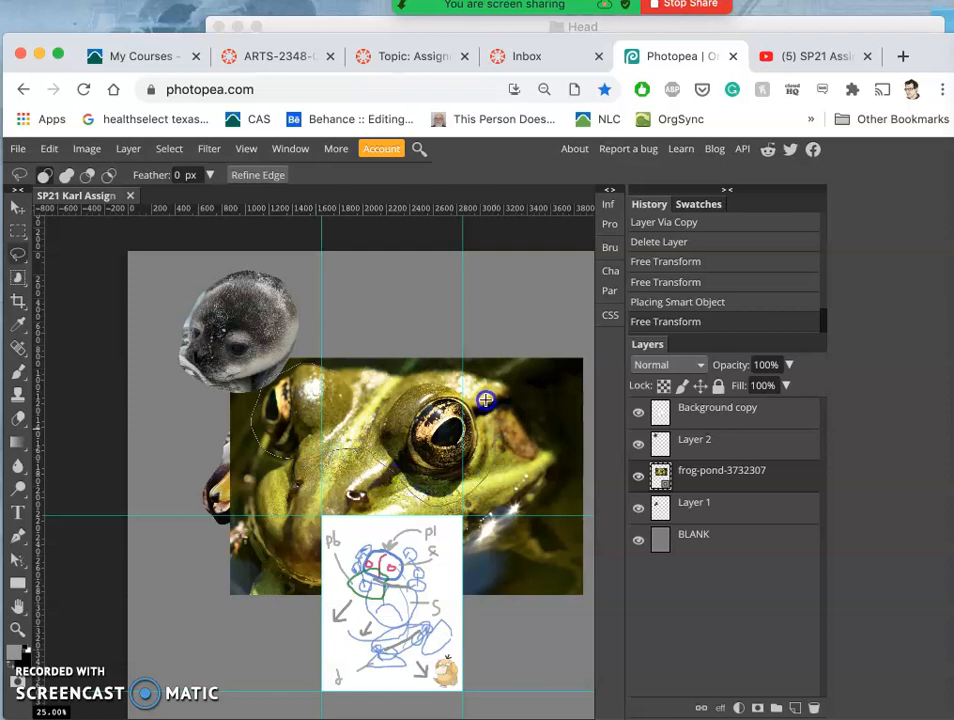
drag(486, 400, 372, 388)
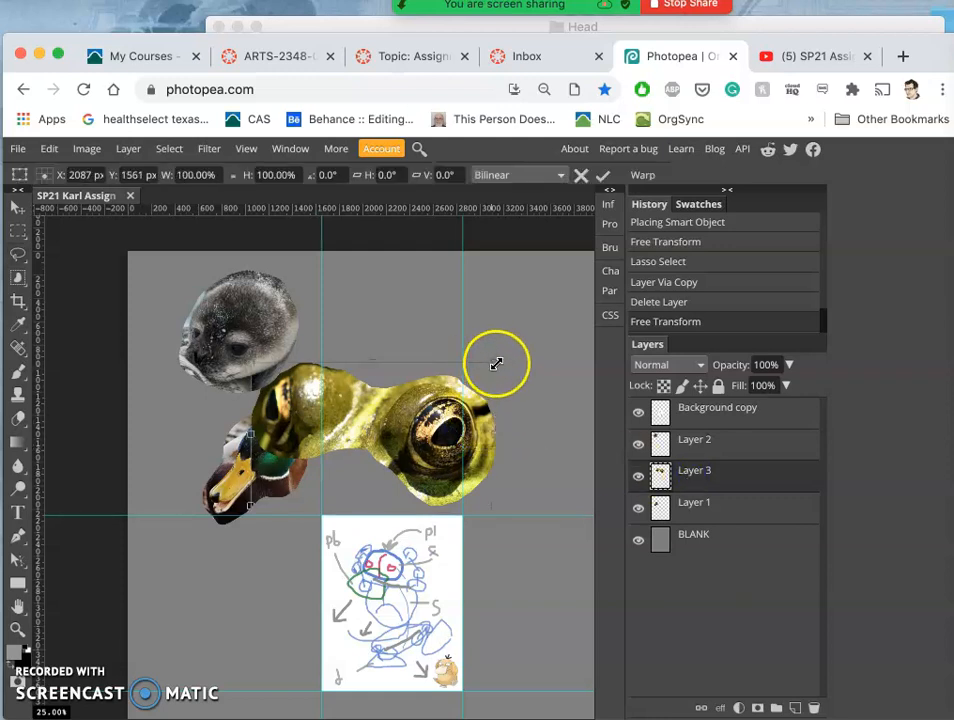
Step: Shrink the cut-out frog head to about 45% and move it onto the seal head
drag(498, 364, 400, 414)
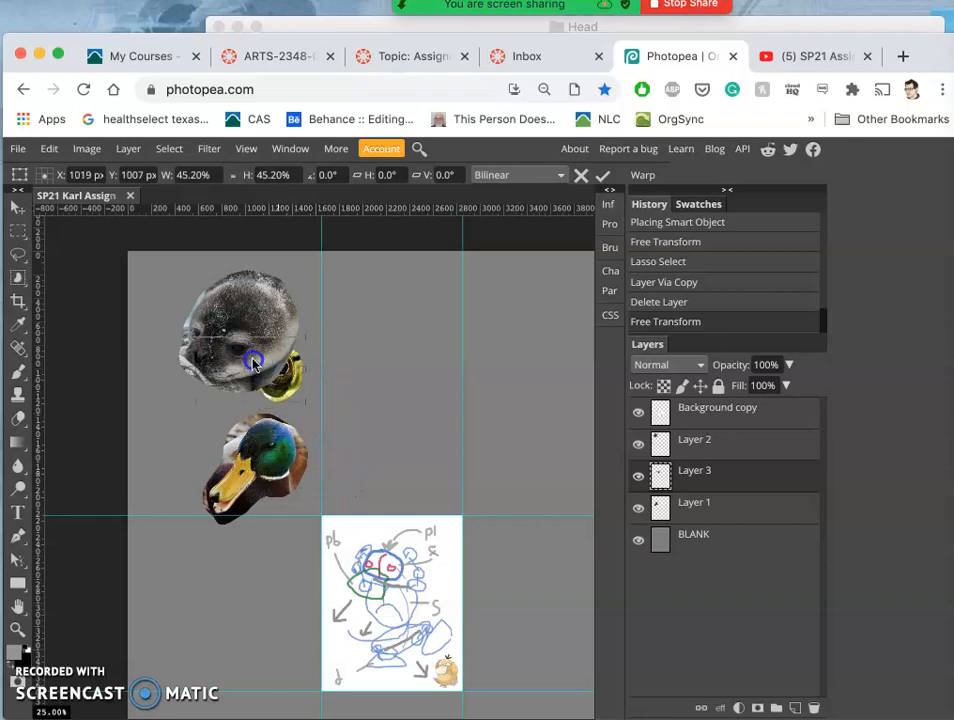
drag(254, 360, 244, 348)
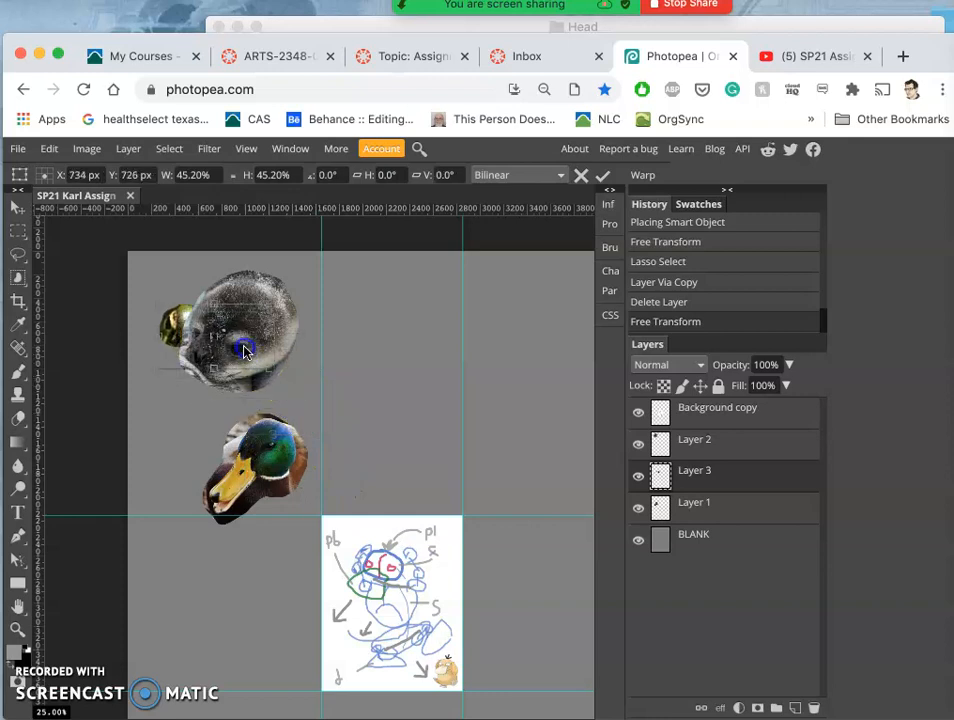